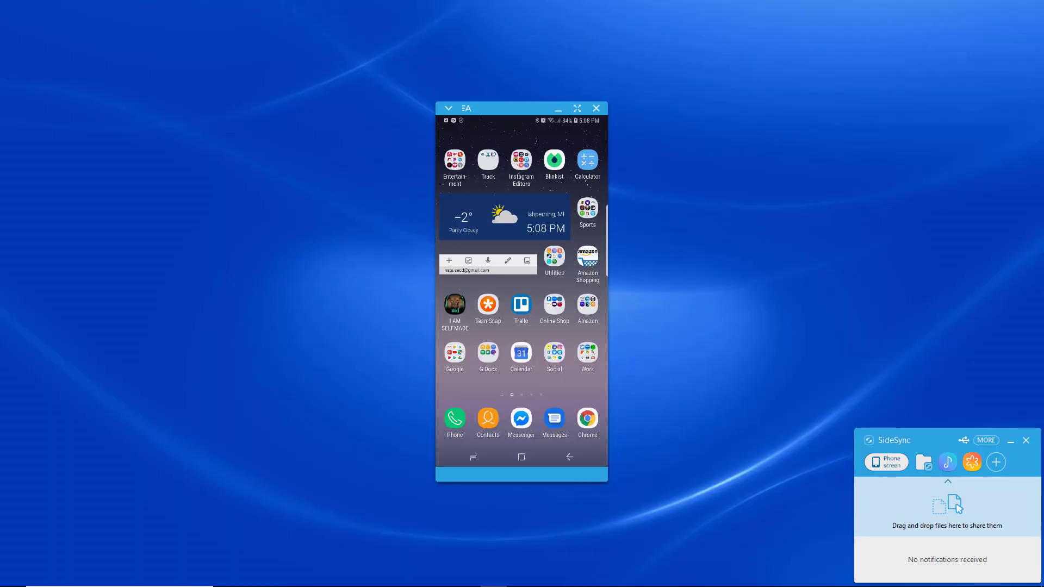
mouse_move(18, 436)
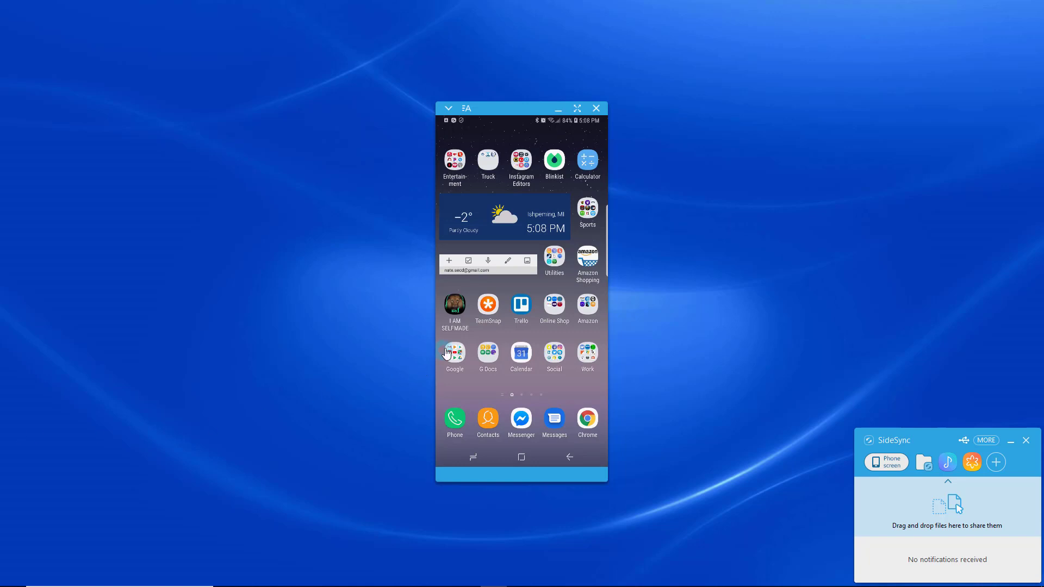
Step: Launch the Google Play Store from the Google apps folder on the home screen
click(454, 353)
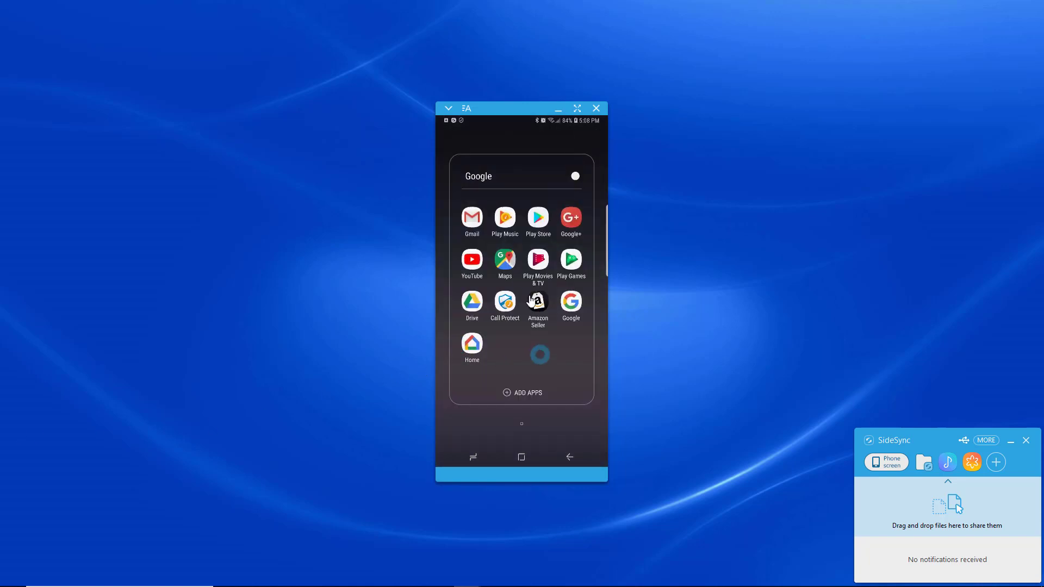
click(537, 217)
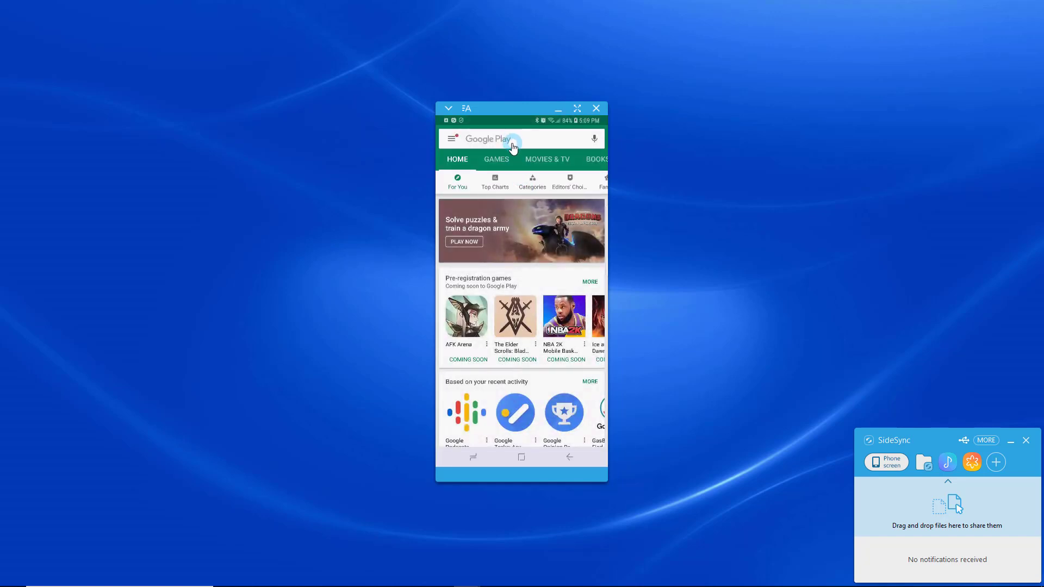
Step: Search 'icrealtime', pick the IC View app by ICRealtime and install it
click(496, 138)
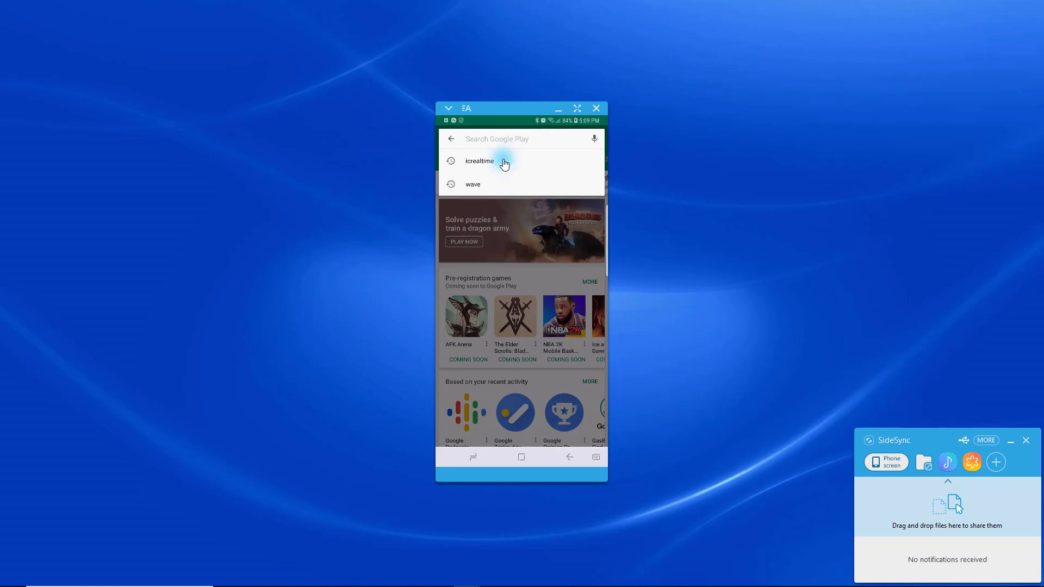
click(479, 161)
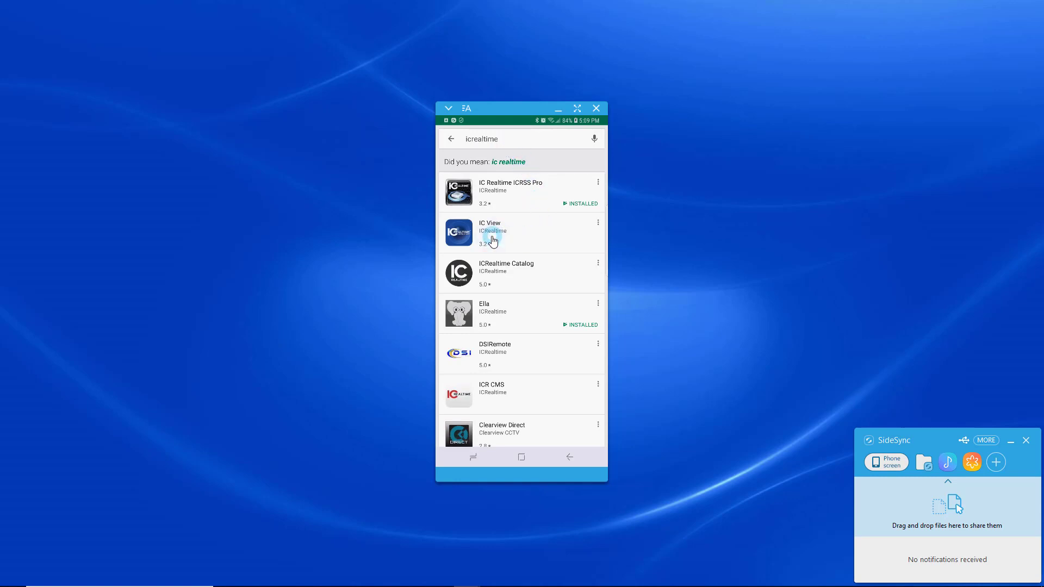
click(491, 233)
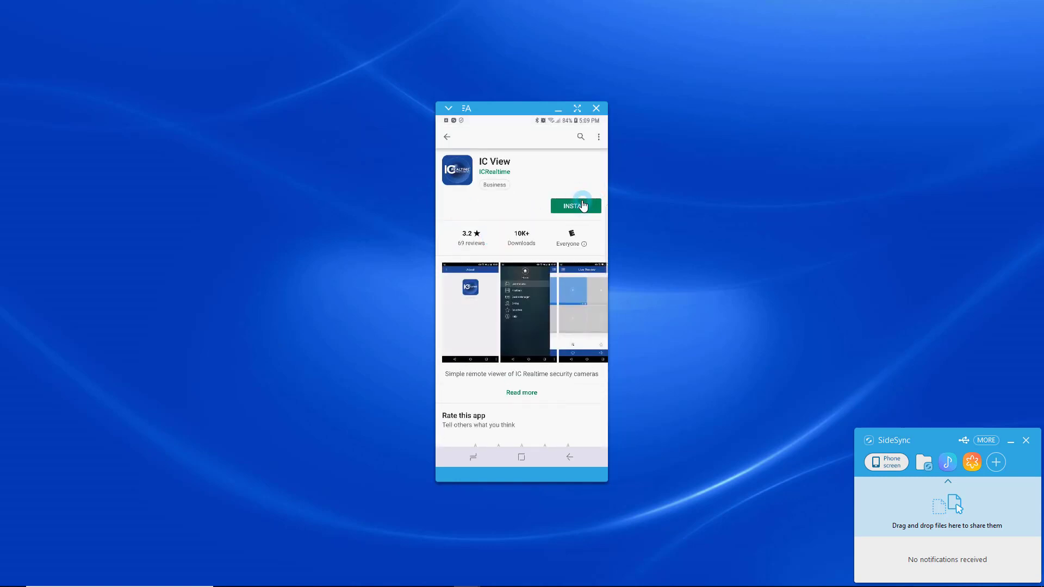
click(574, 206)
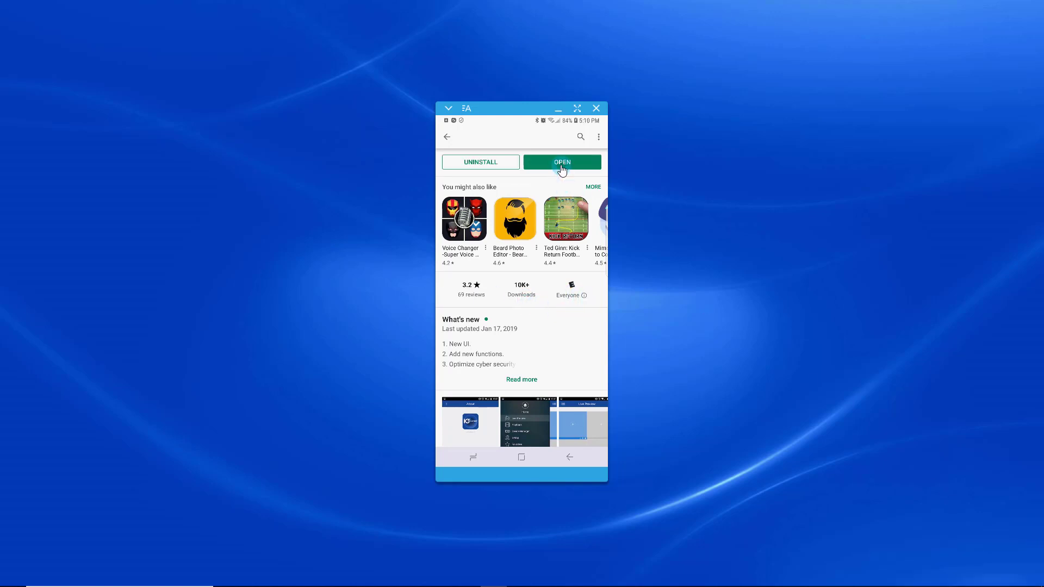
Step: Launch IC View, allow file access and confirm United States to reach Live Preview
click(561, 162)
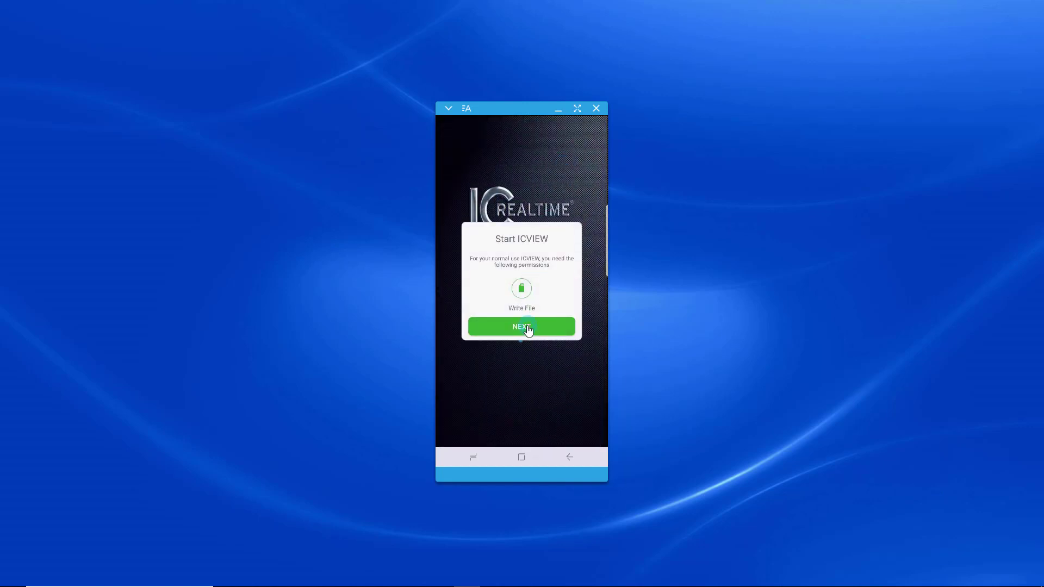
click(521, 327)
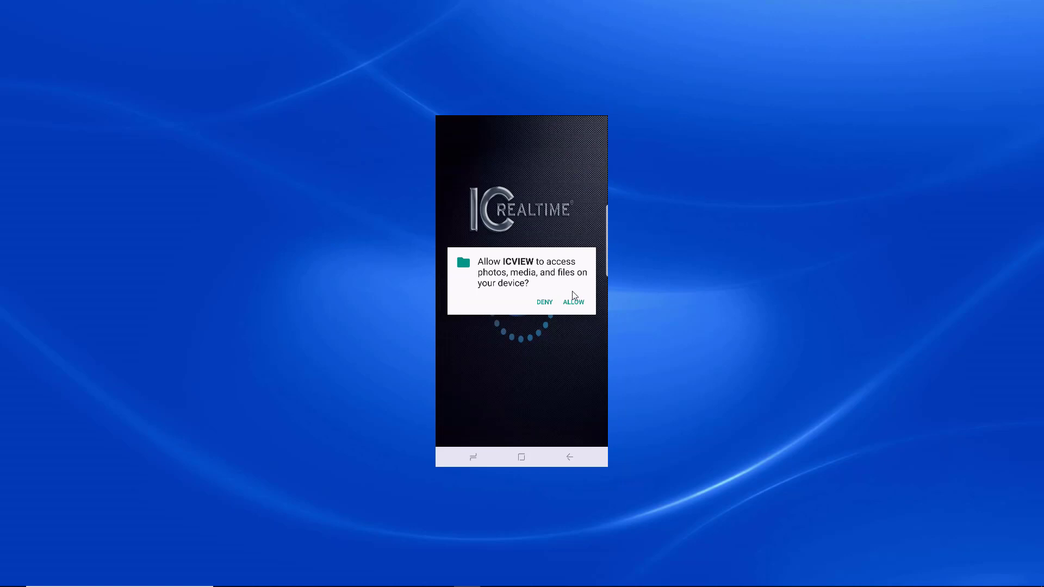
click(573, 302)
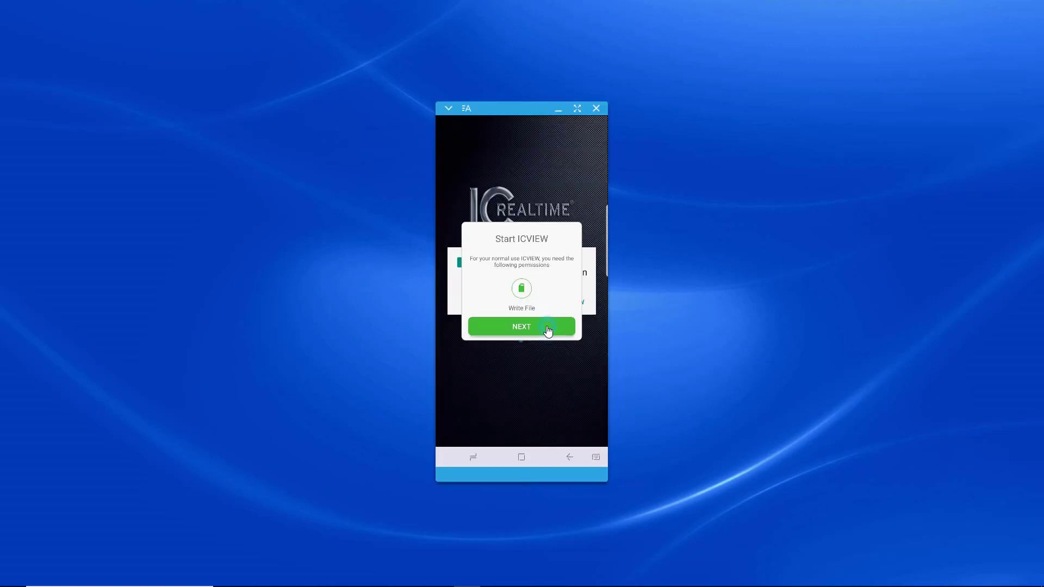
click(520, 326)
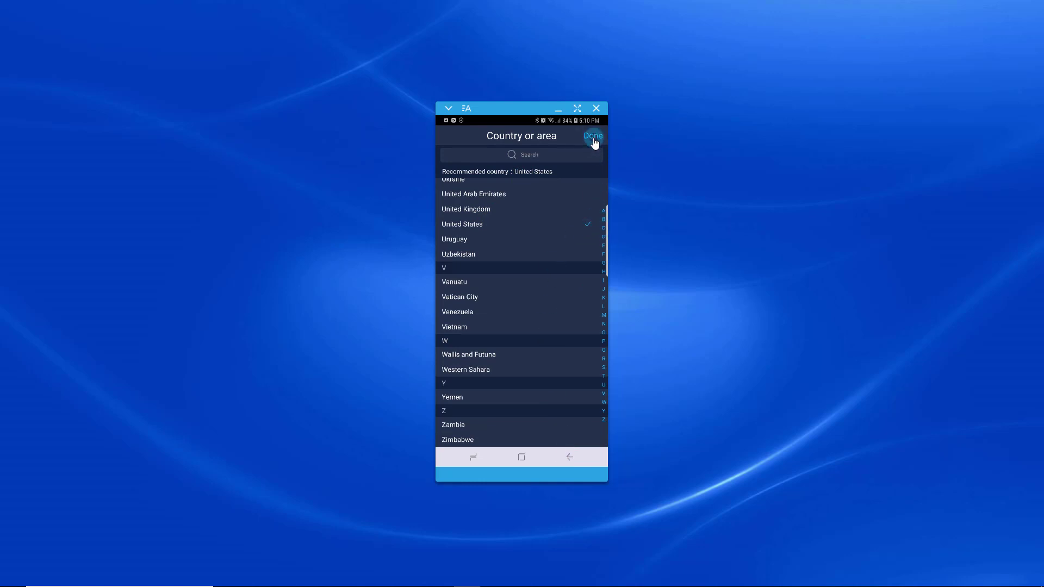
click(592, 136)
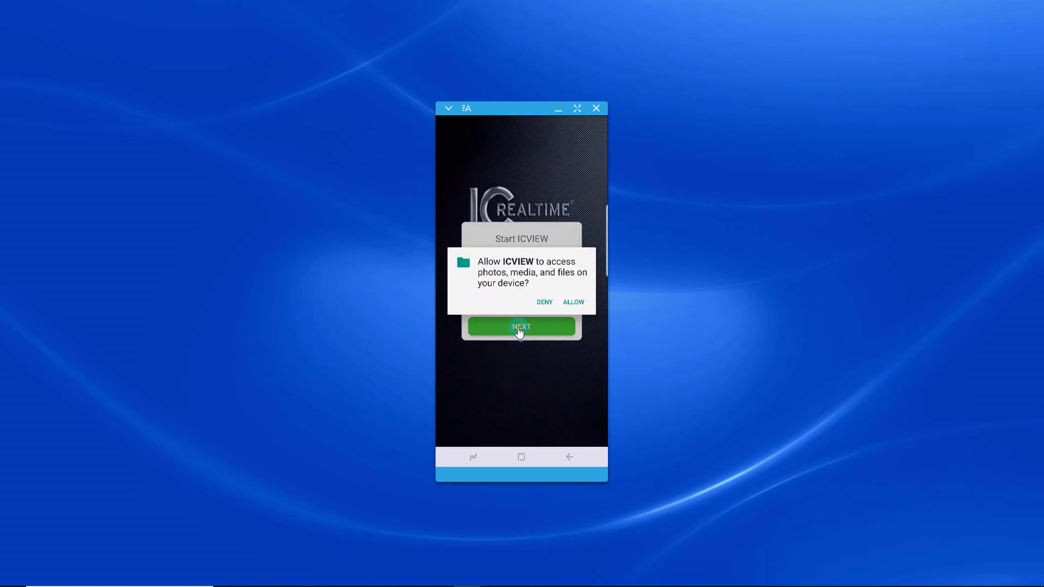
click(573, 302)
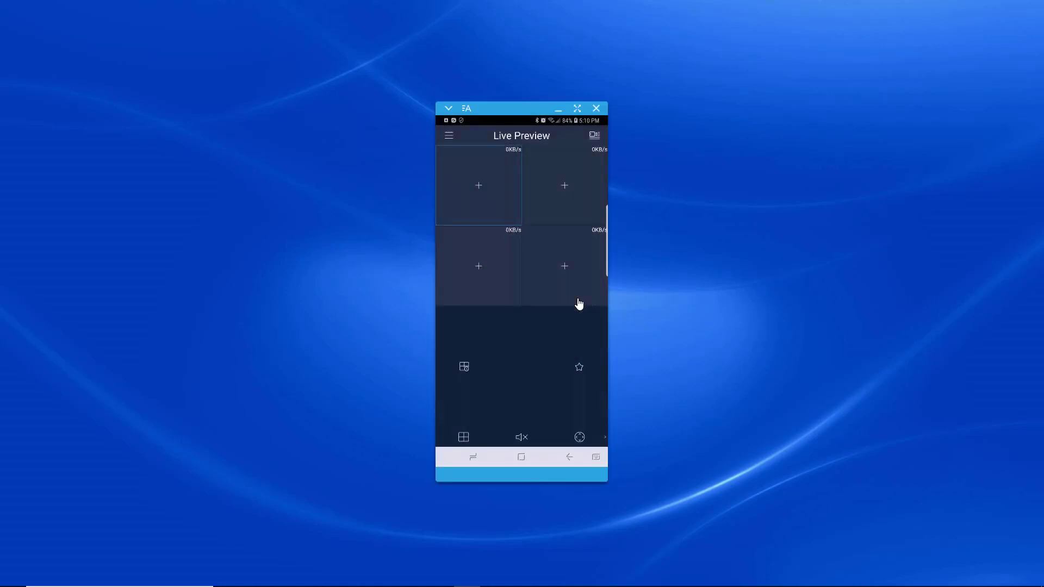
Step: Delete the preloaded Demo device from Device Manager, leaving the list empty
click(543, 255)
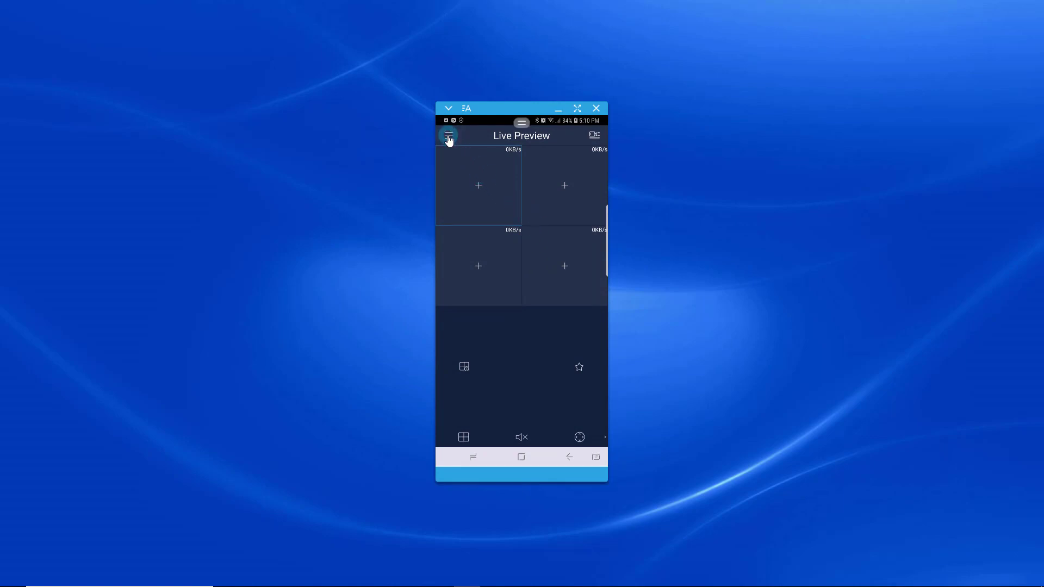
click(449, 137)
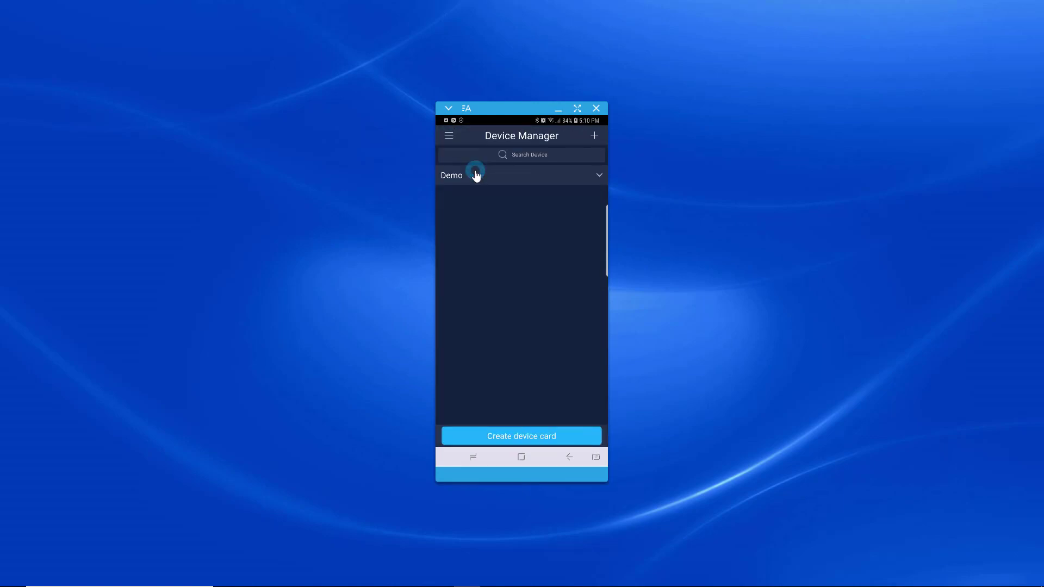
click(449, 135)
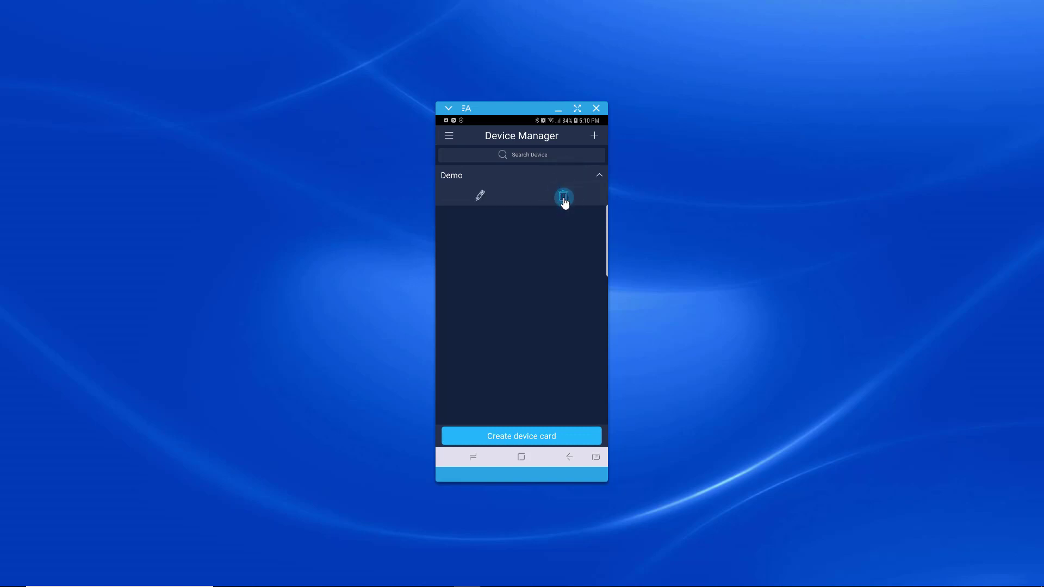
click(564, 197)
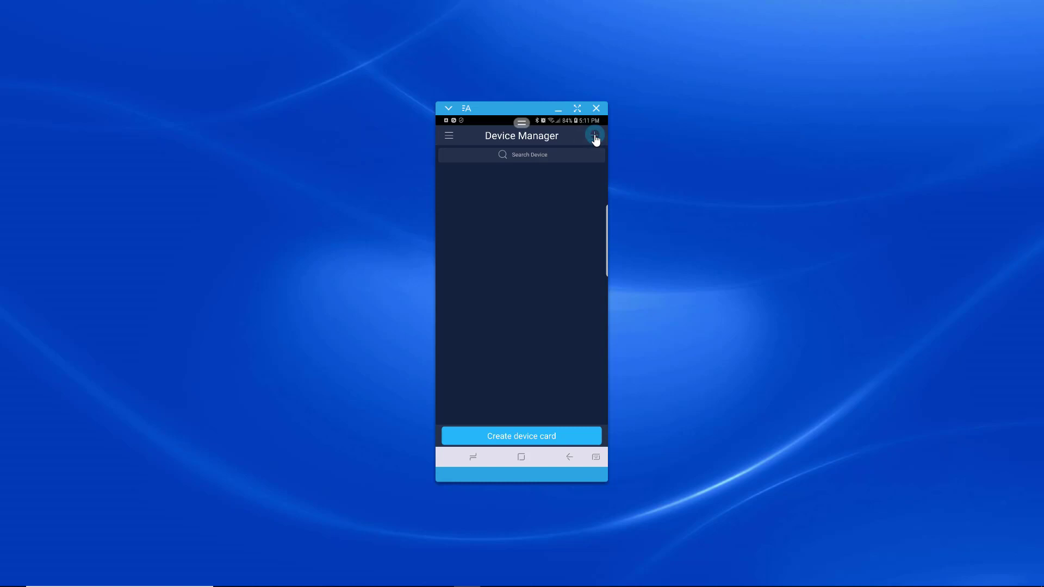
Step: Add a wired IP/Domain device named Test with address 192.168.1.20, port 32789, user admin and password
click(594, 136)
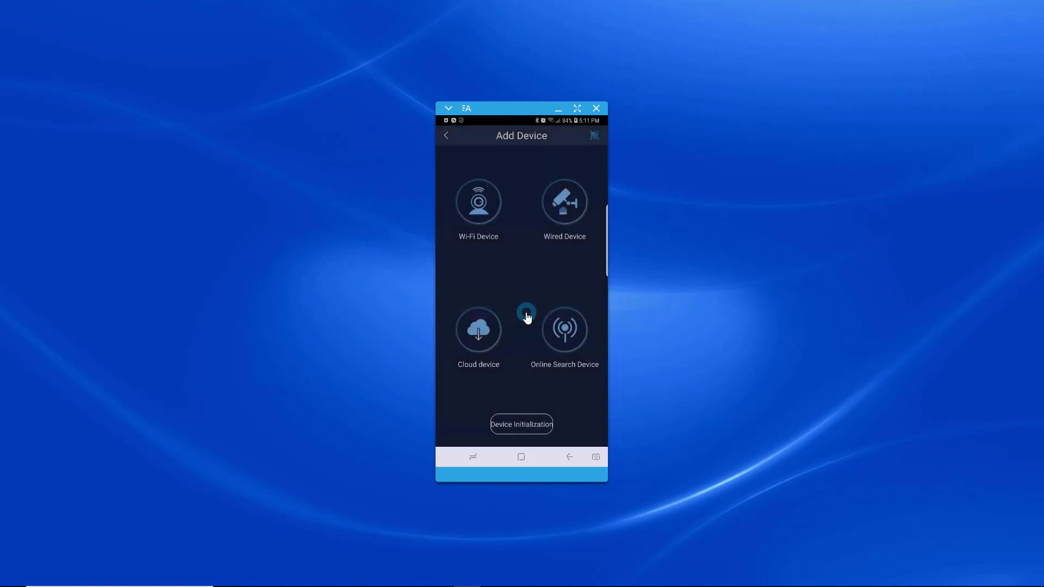
mouse_move(564, 203)
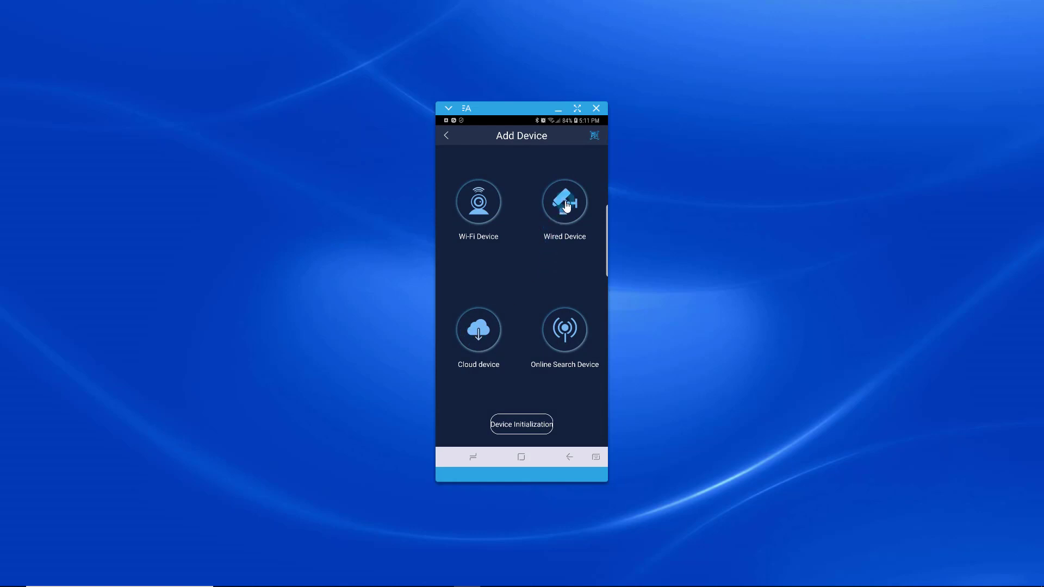
click(564, 202)
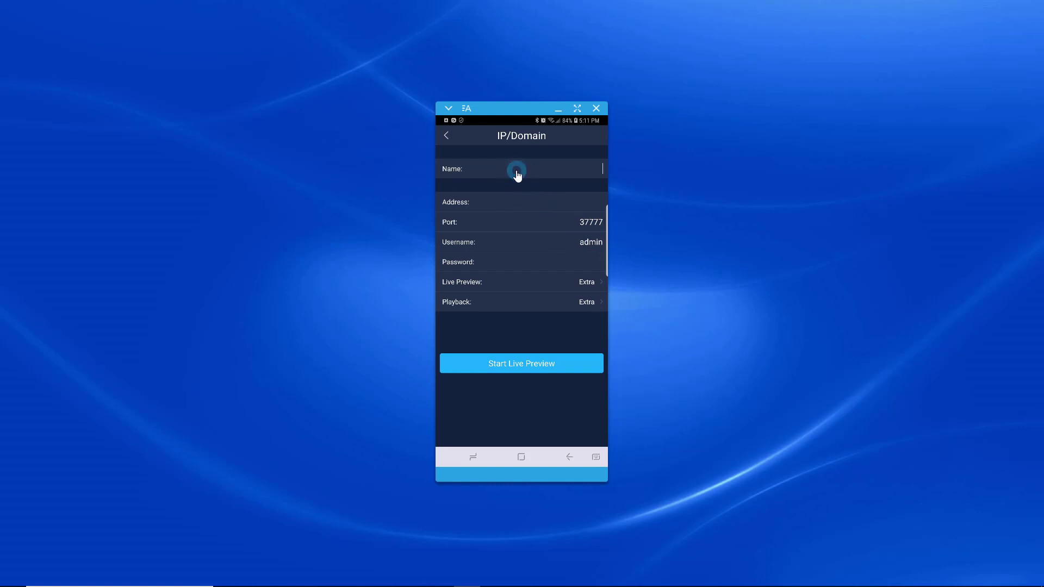
text(Test)
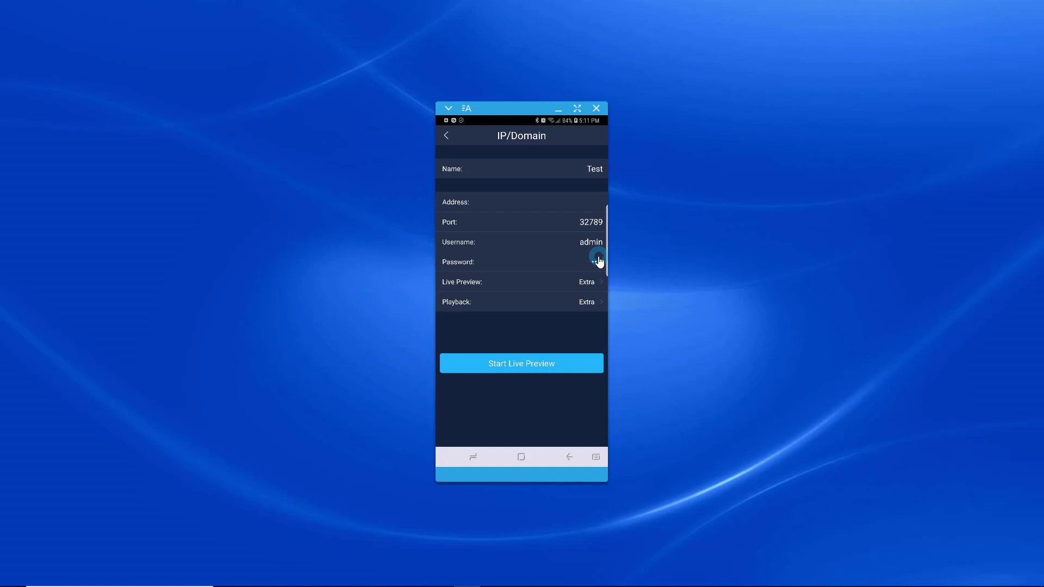
text(password)
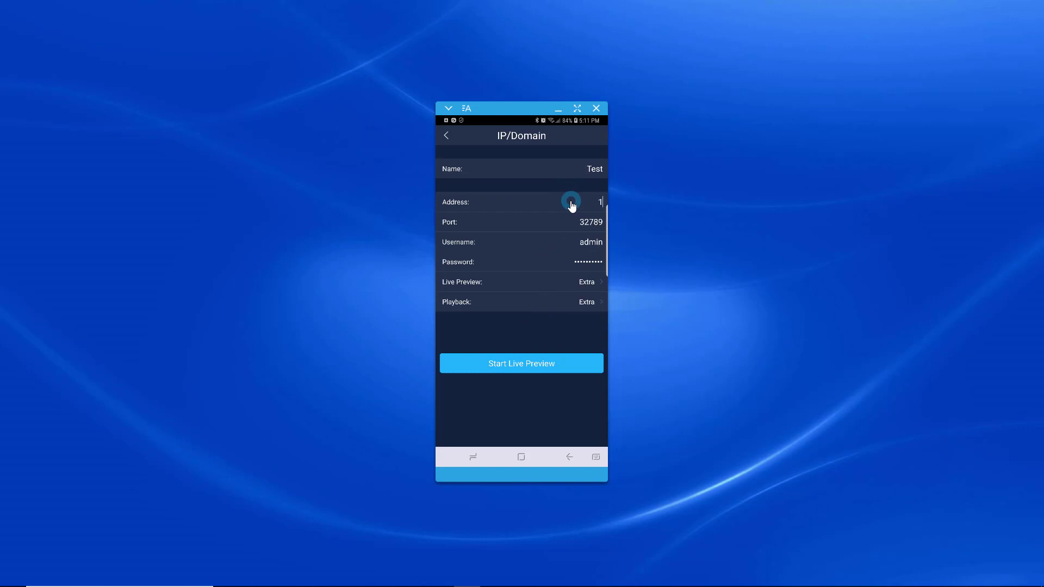
text(192.168.1.20)
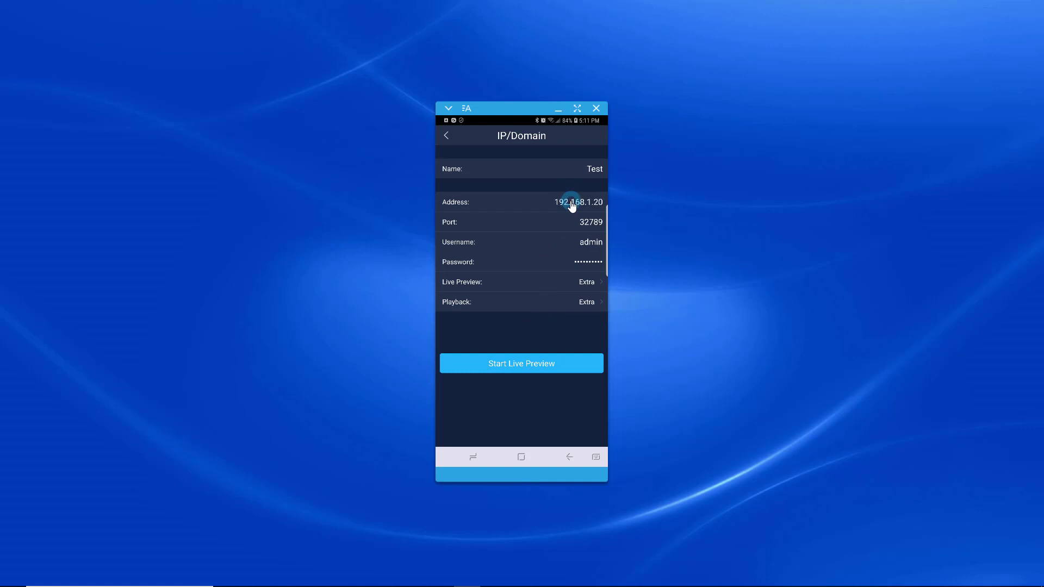
click(520, 363)
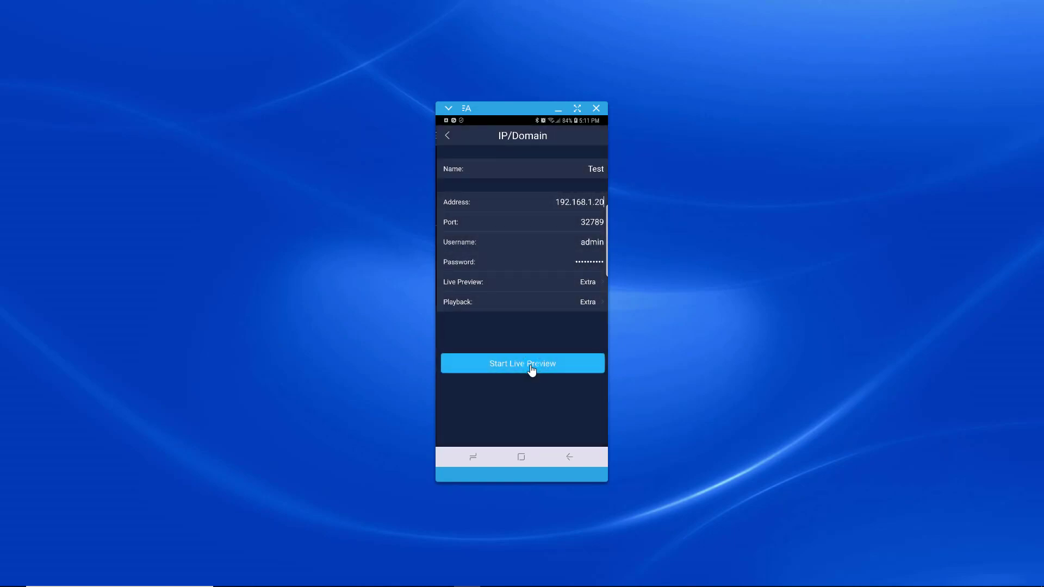
Step: Start Live Preview of Test's four cameras, then begin a new Favorites group awaiting a name
click(522, 363)
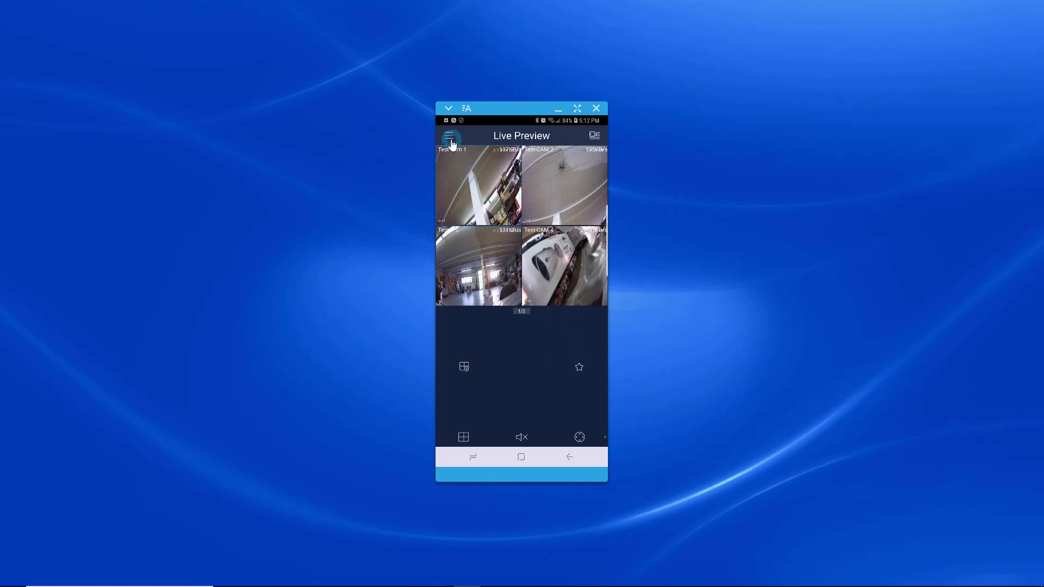
click(452, 137)
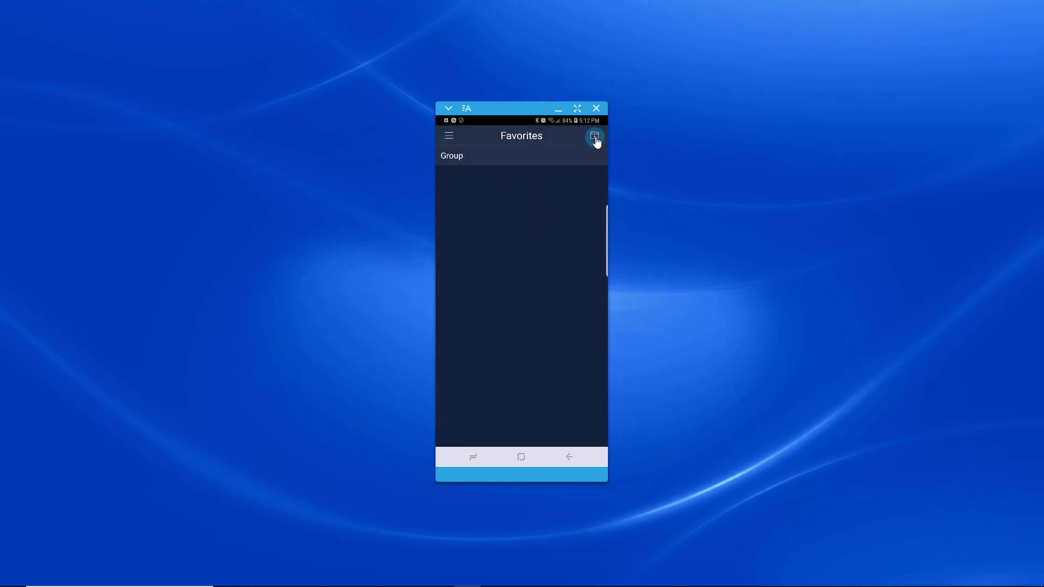
click(594, 137)
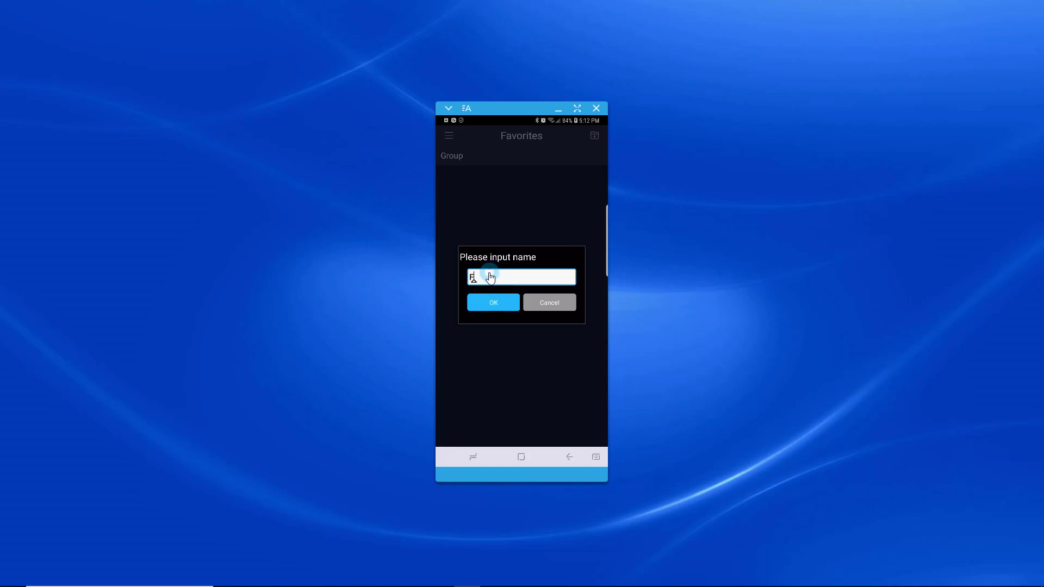
Step: Name the group 'Favorites', add Cam 1, CAM 4 and CAM 5 from Test, and return to live view
text(Favorites)
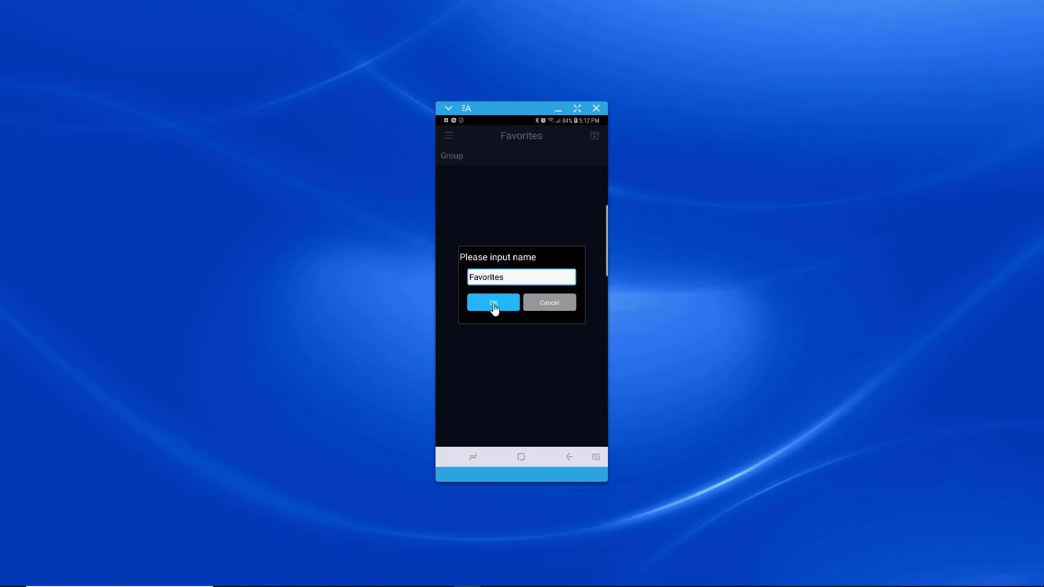
click(493, 303)
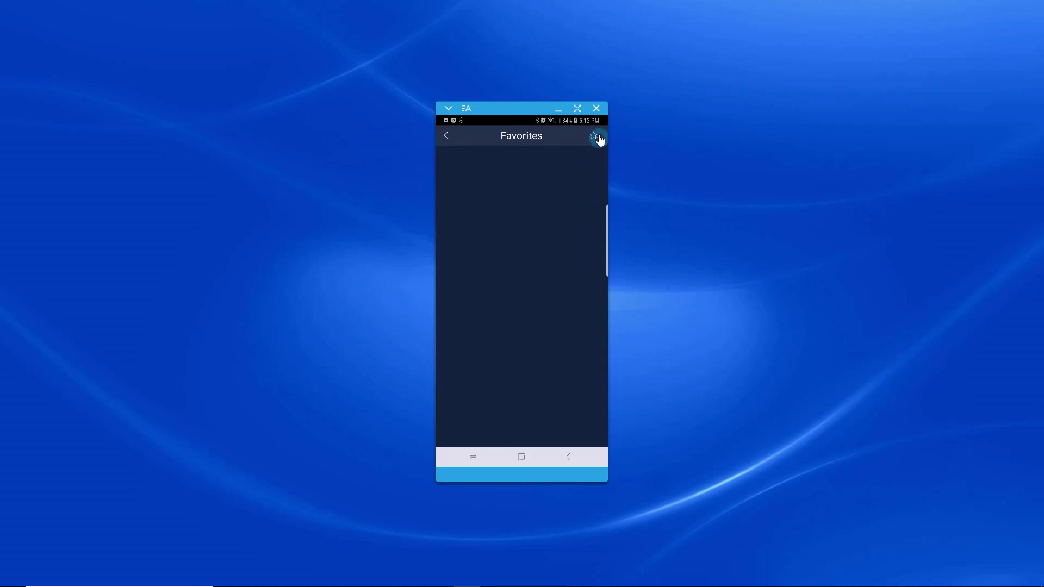
click(594, 136)
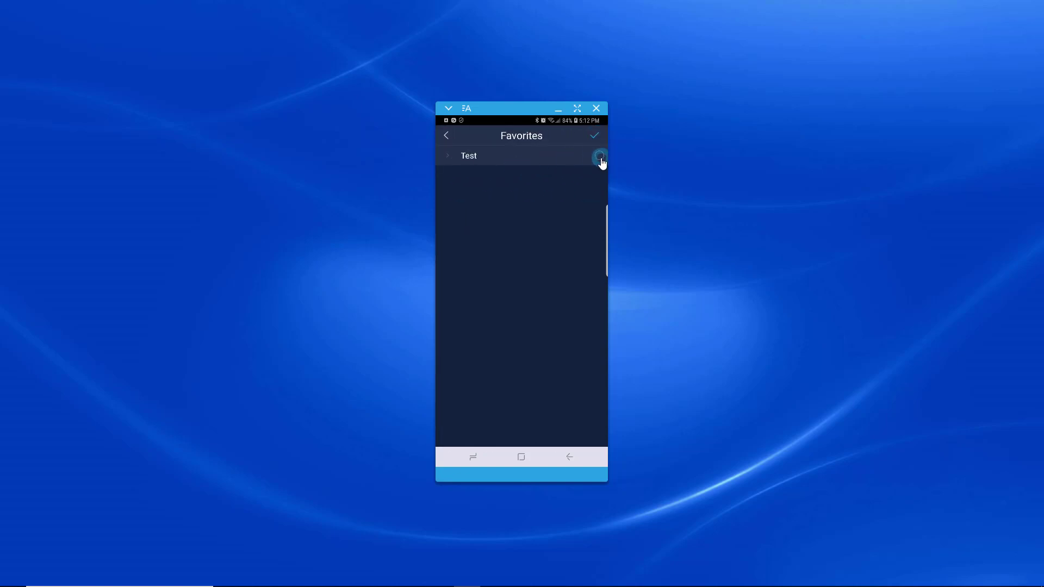
click(447, 155)
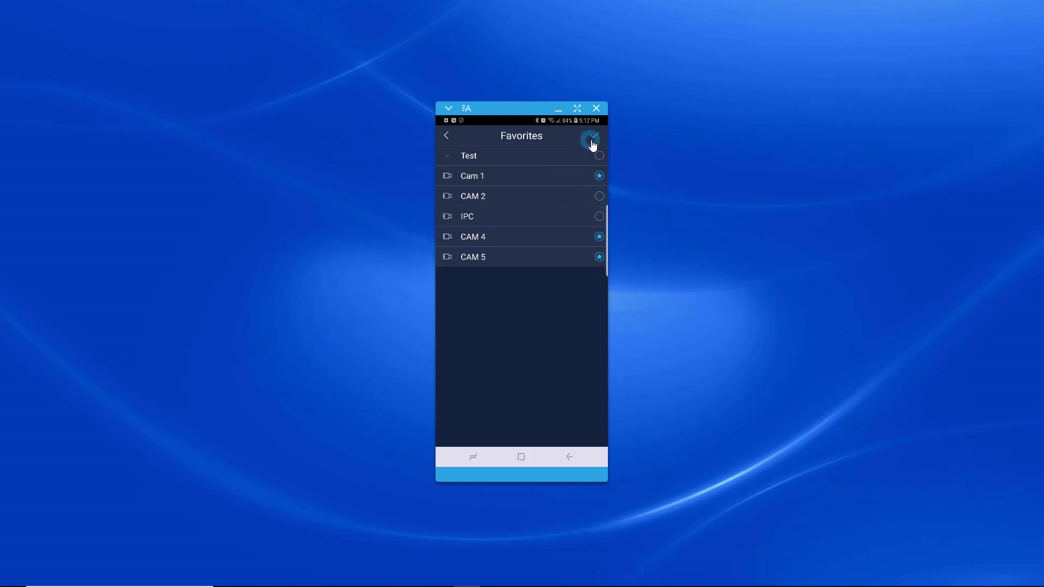
click(594, 136)
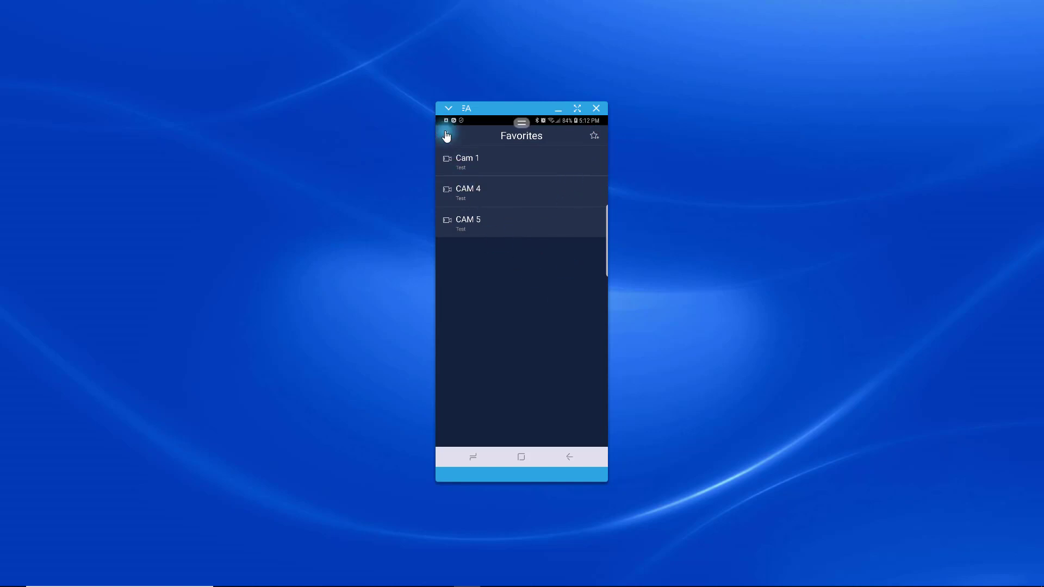
click(446, 136)
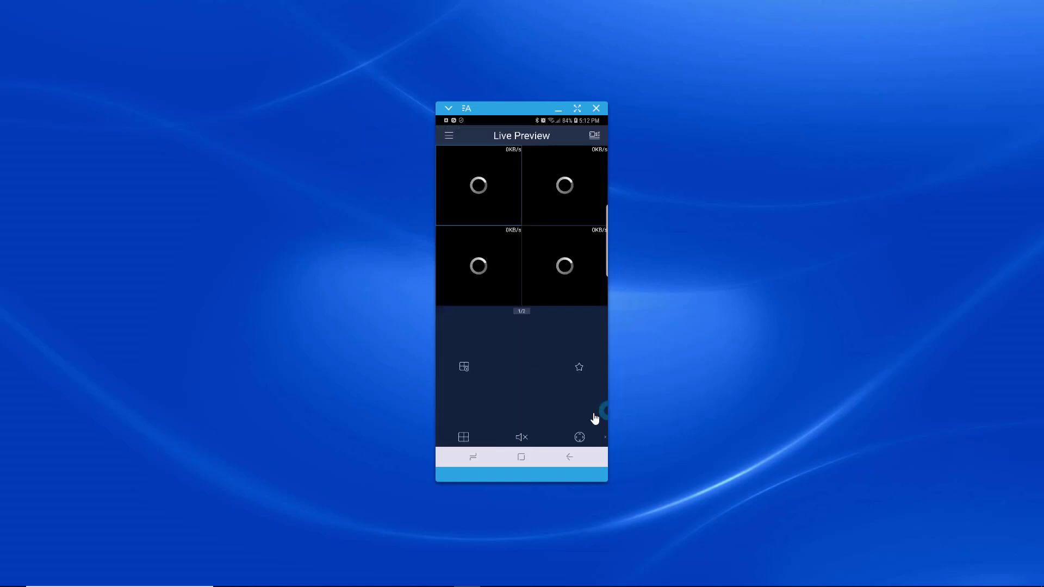
Step: Play the Favorites group's three feeds in Live Preview, then go to Device Manager
click(578, 367)
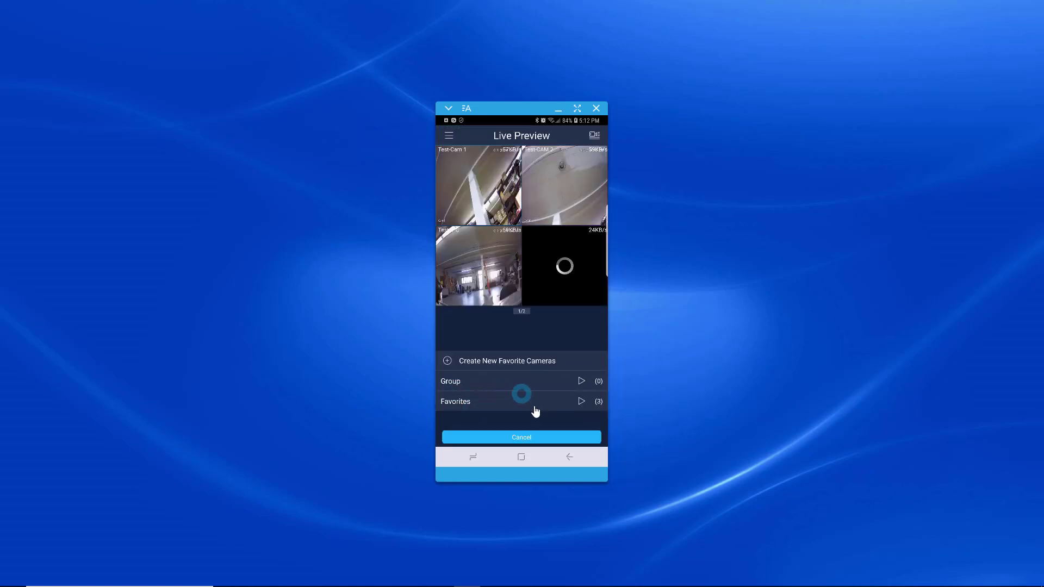
click(580, 401)
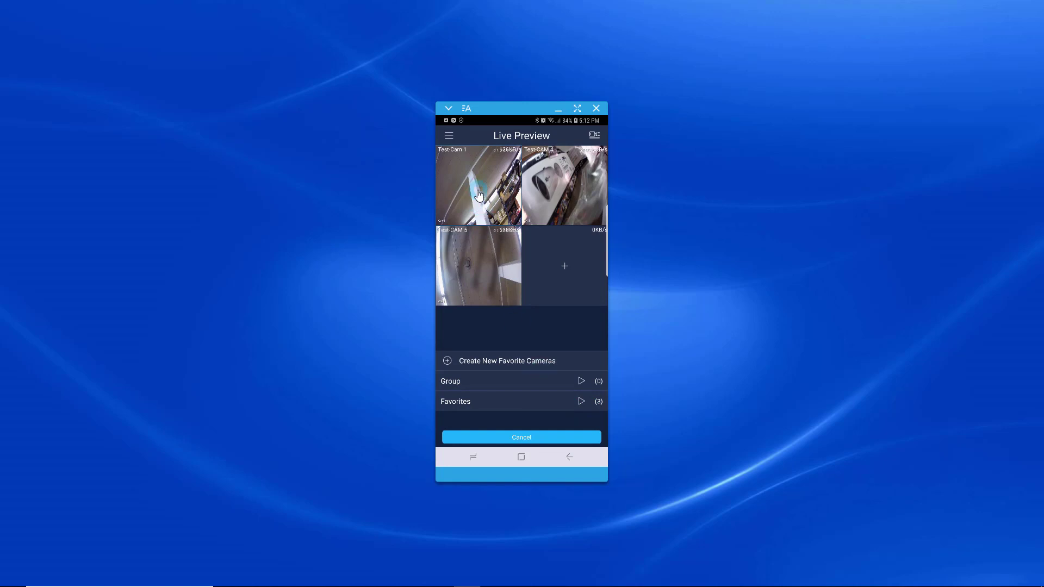
click(449, 136)
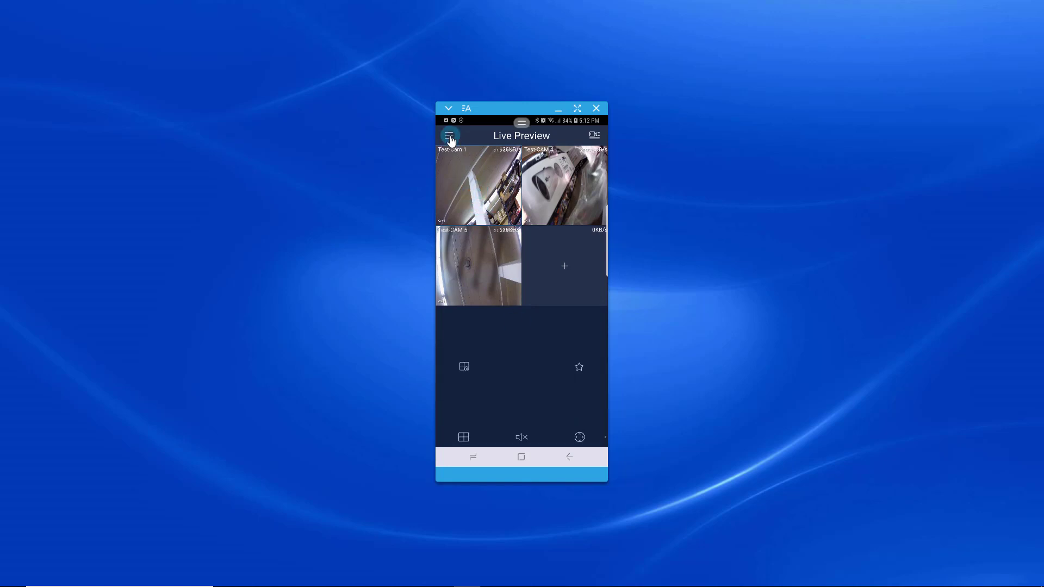
click(451, 137)
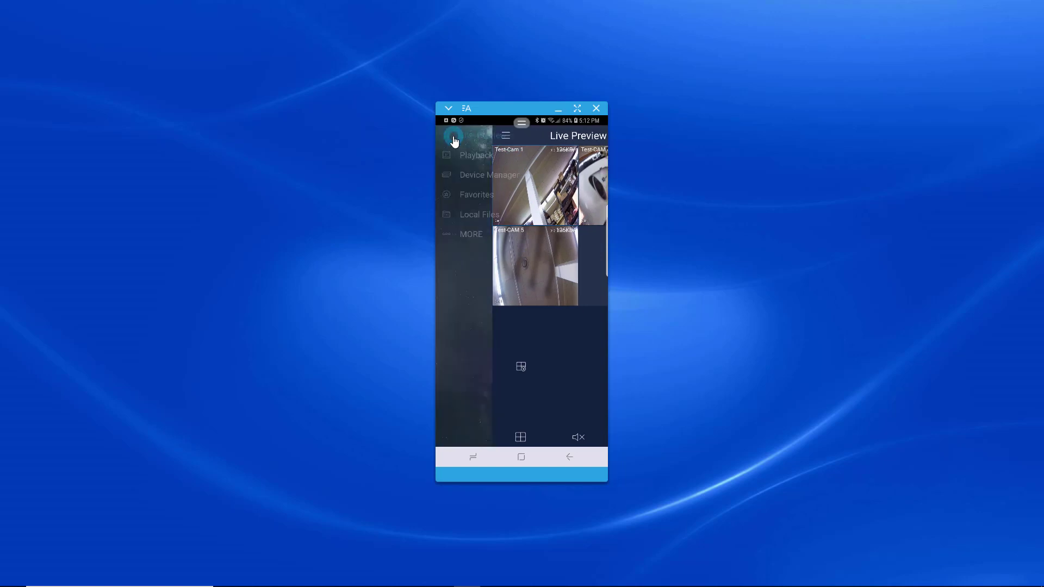
click(489, 174)
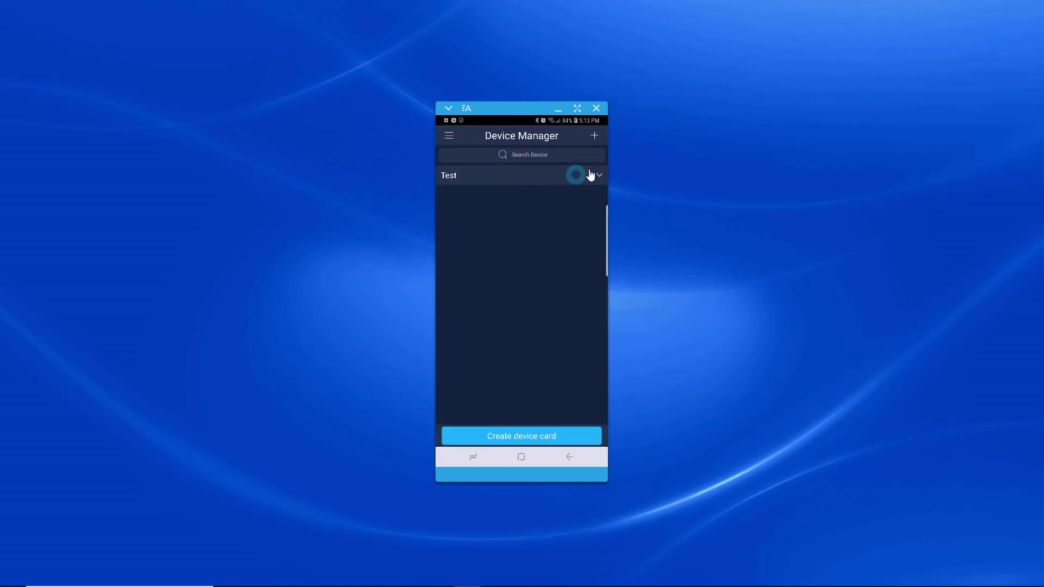
Step: Rename the Test device to 'Internal Test' and restart its four-camera Live Preview
click(598, 175)
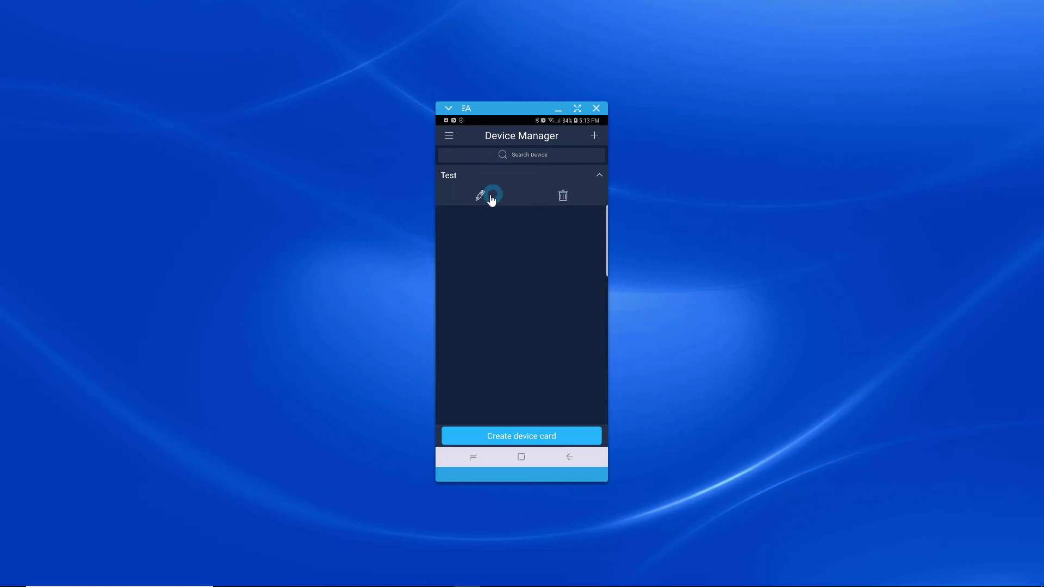
click(478, 195)
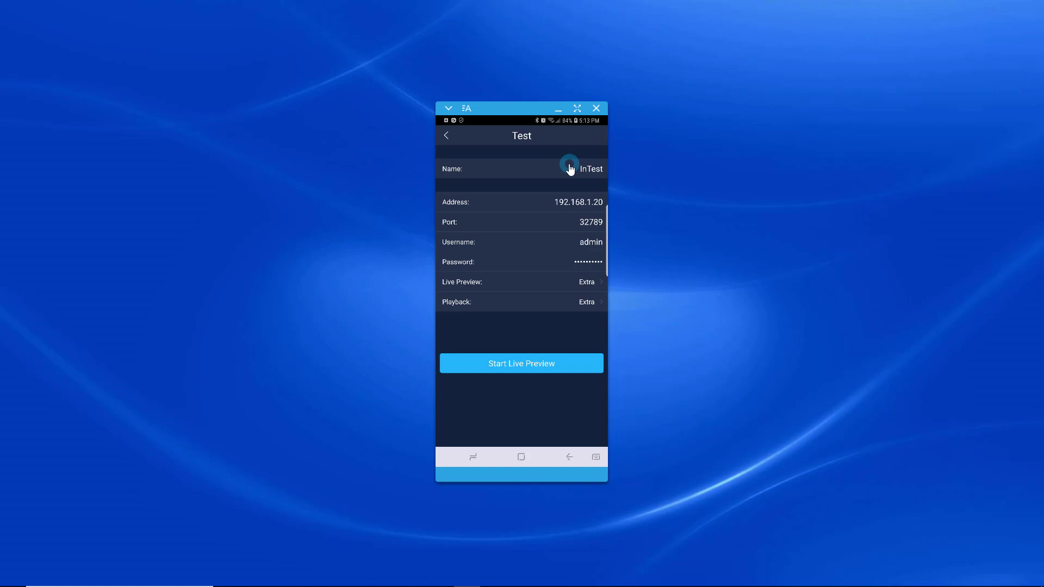
text(Internal Test)
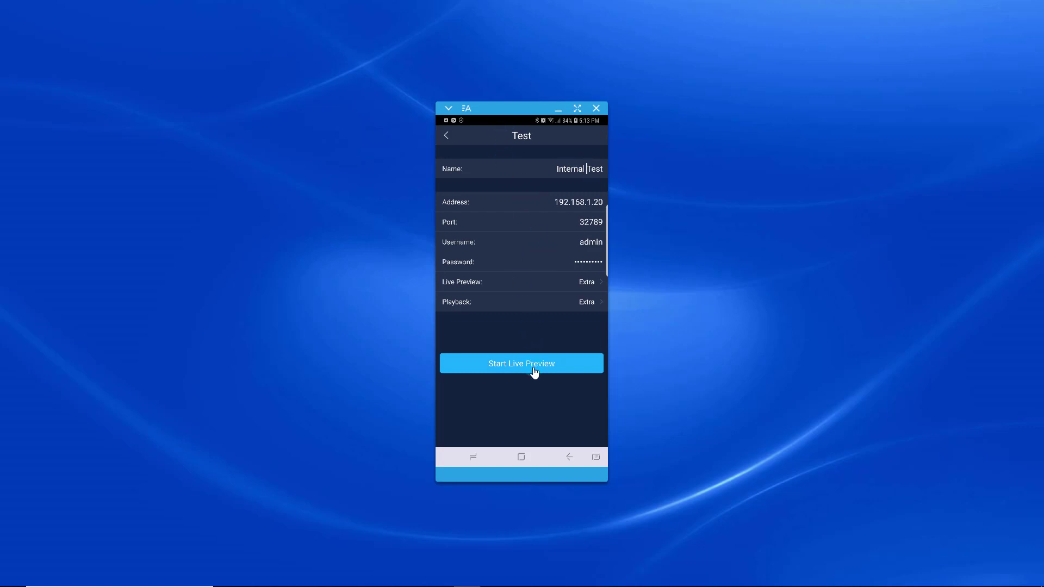
click(521, 363)
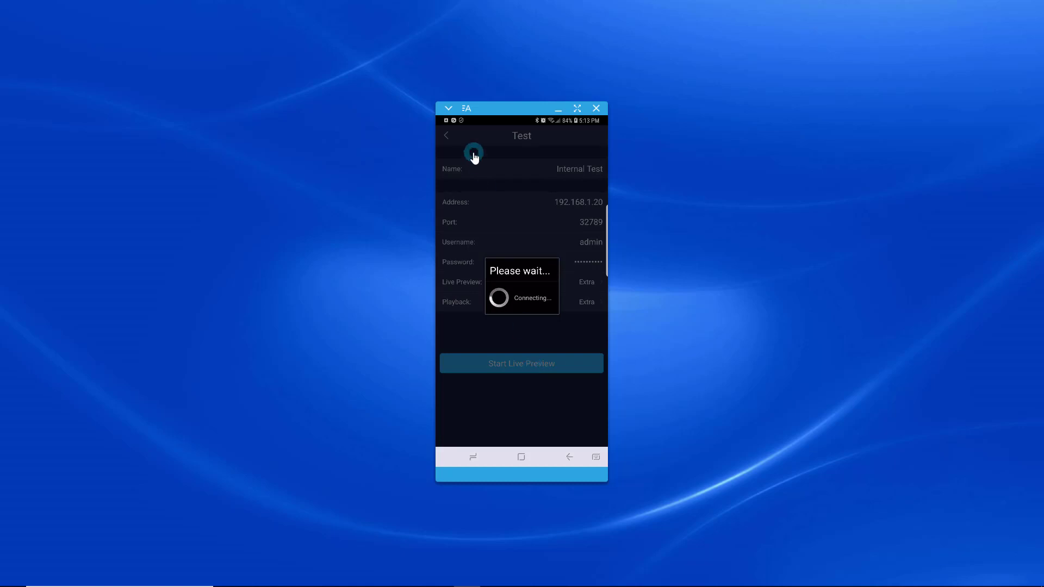
click(521, 364)
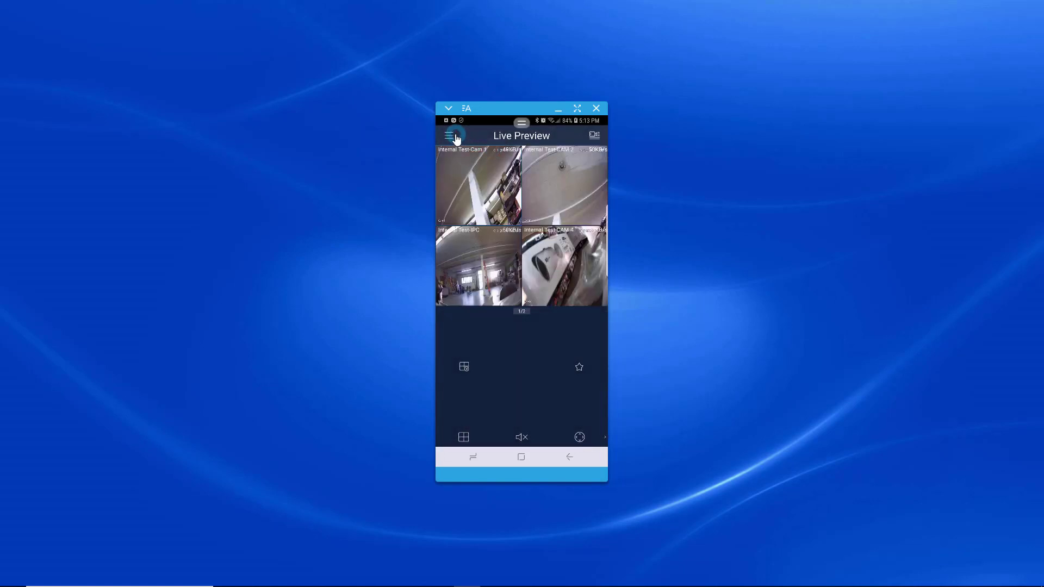
click(454, 136)
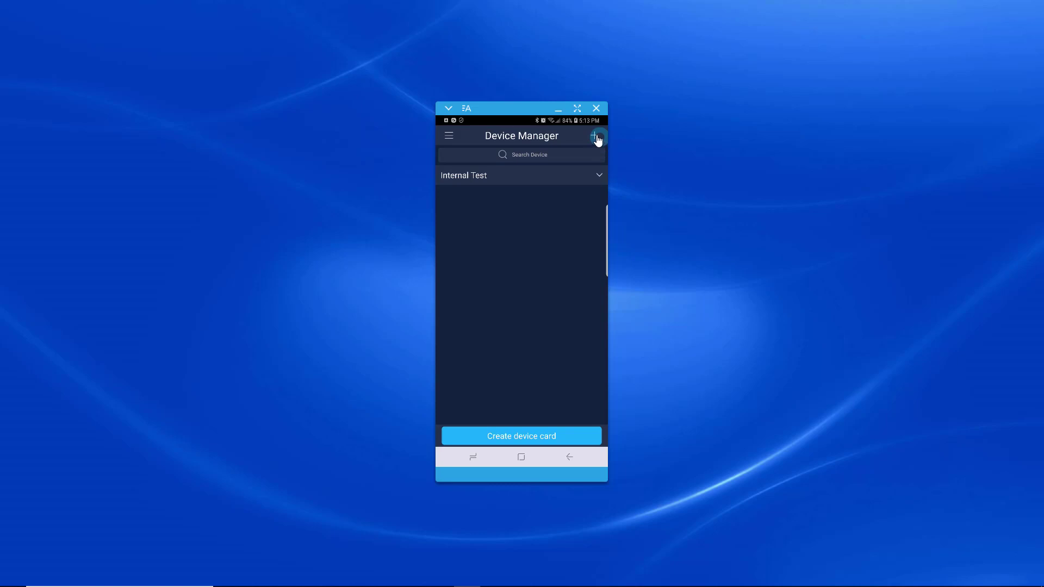
Step: Begin a new wired IP/Domain device and name it 'External Test'
click(594, 136)
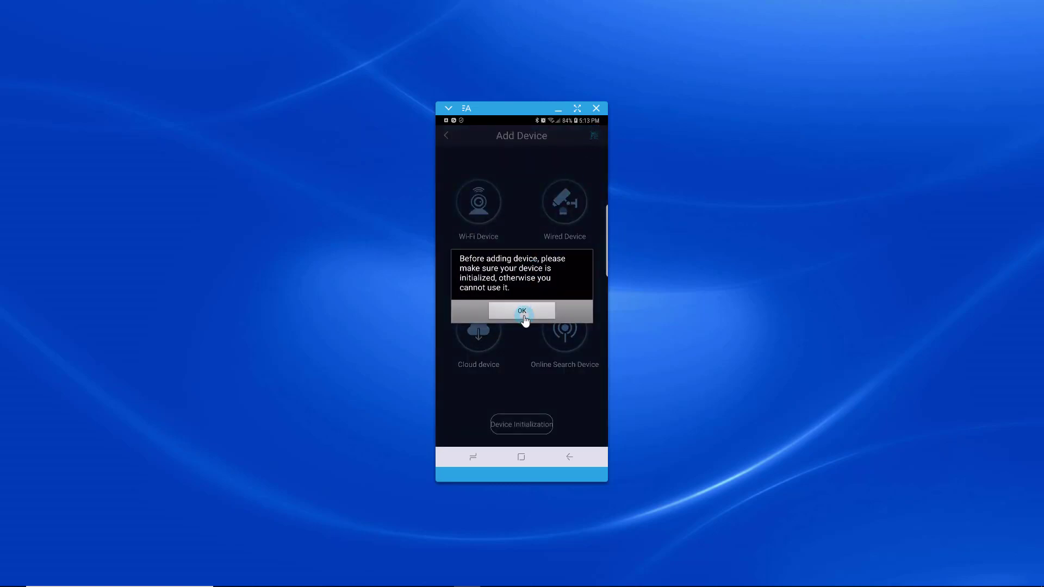
click(521, 311)
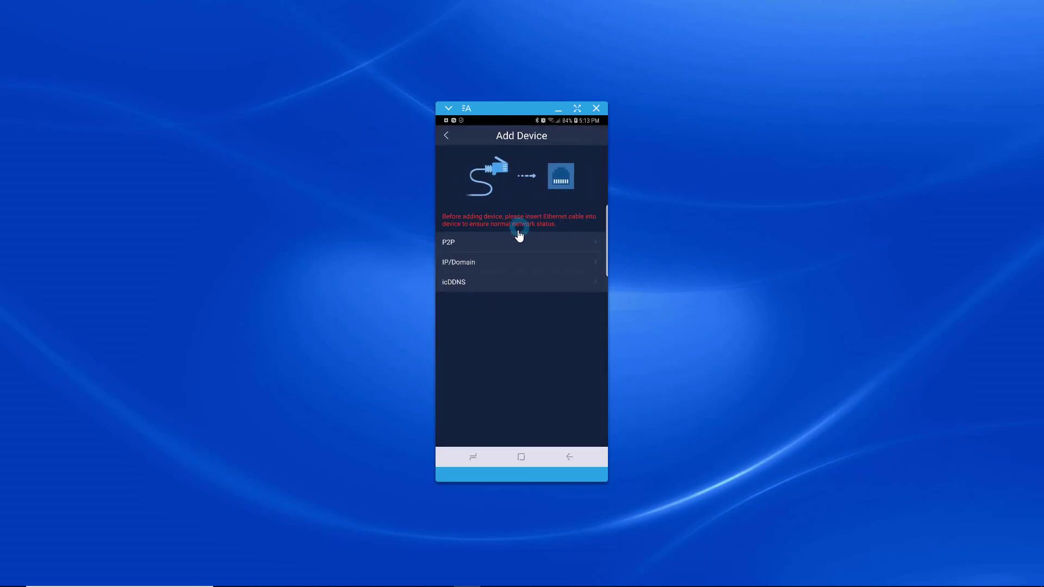
click(521, 262)
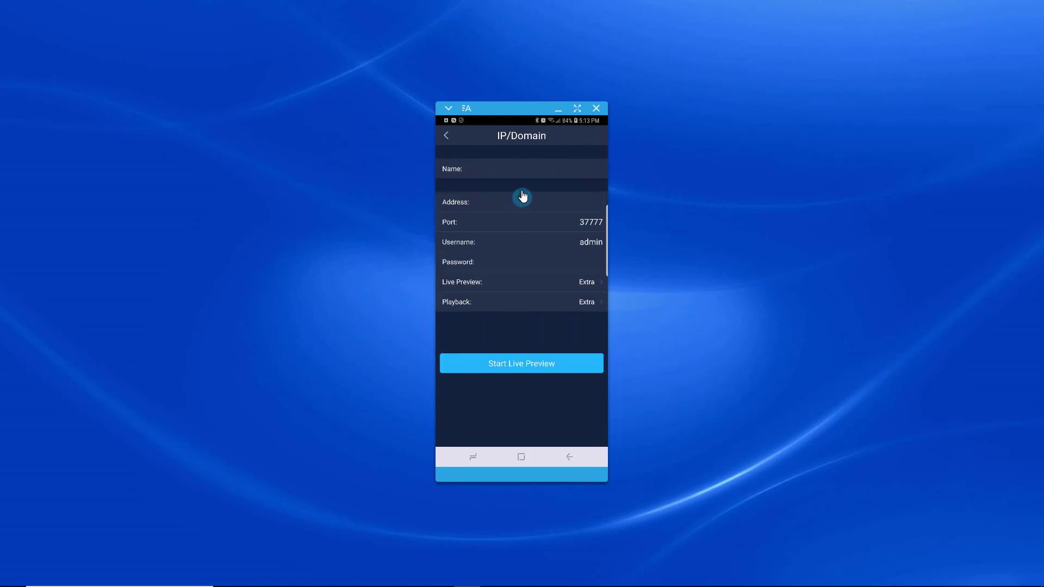
text(Ext)
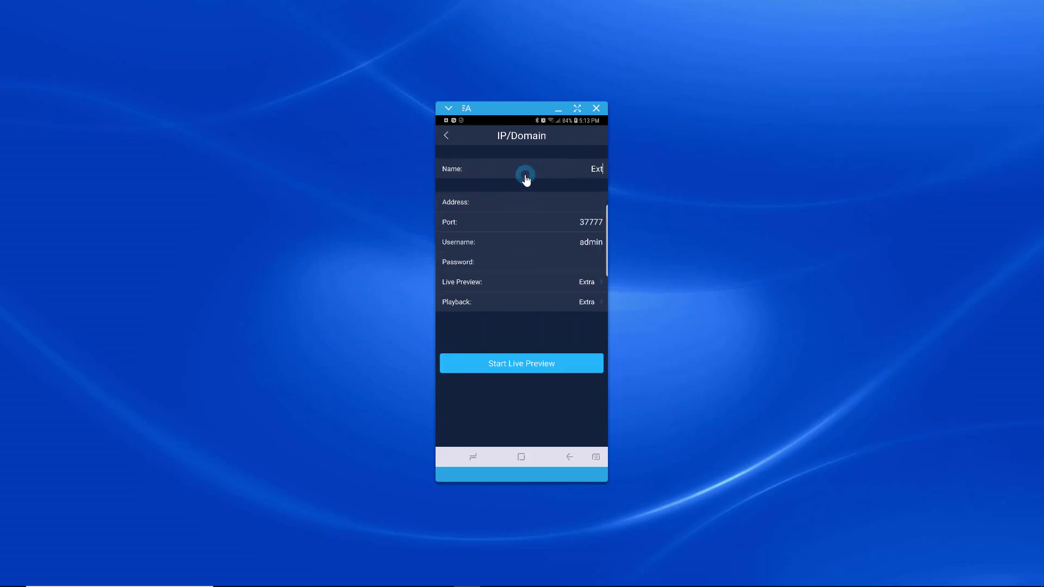
text(te)
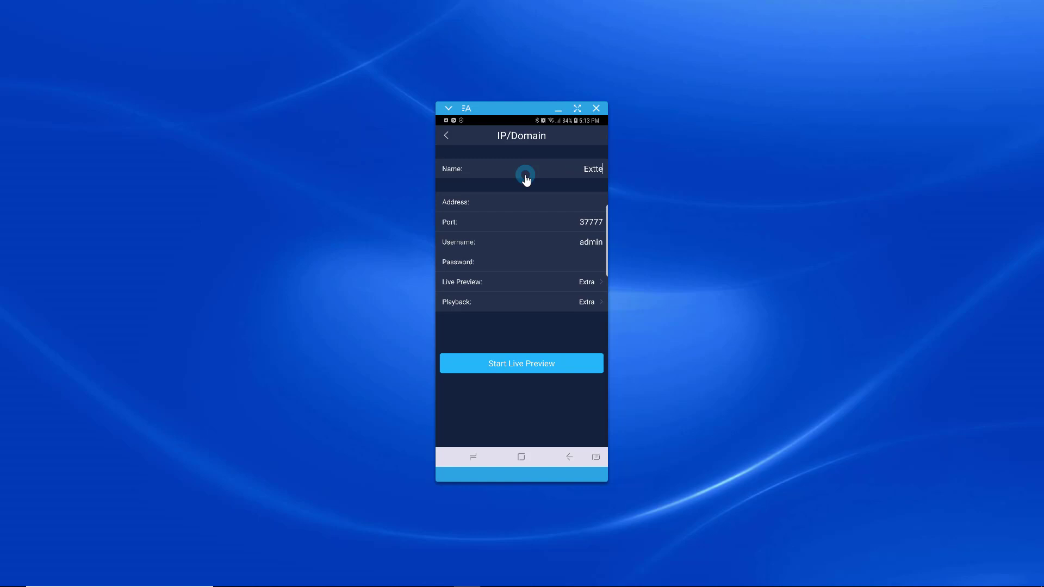
text(External Tes)
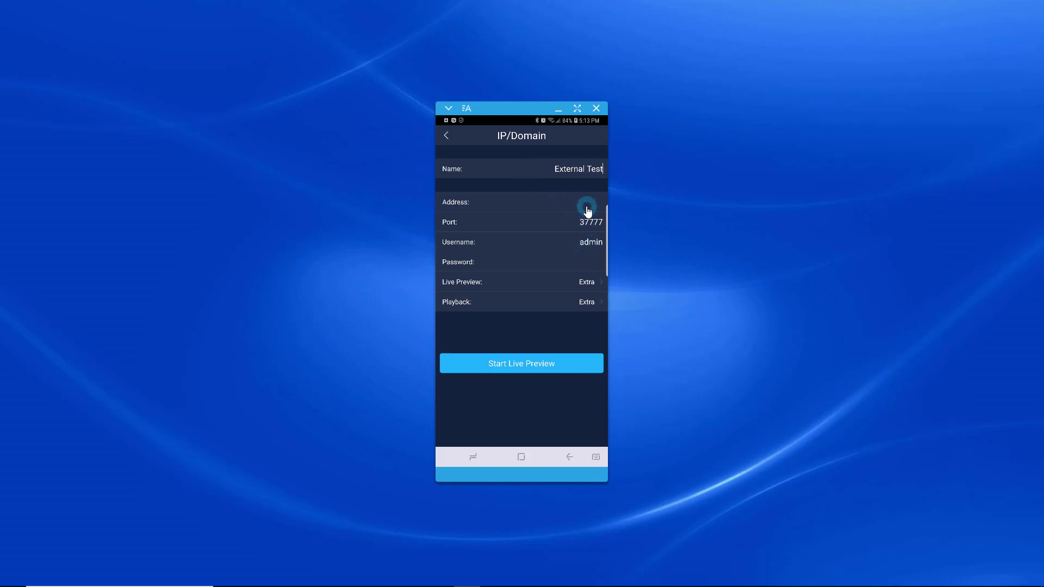
Step: Enter the external address starting 24.50.68 and change the port to 32789
click(589, 205)
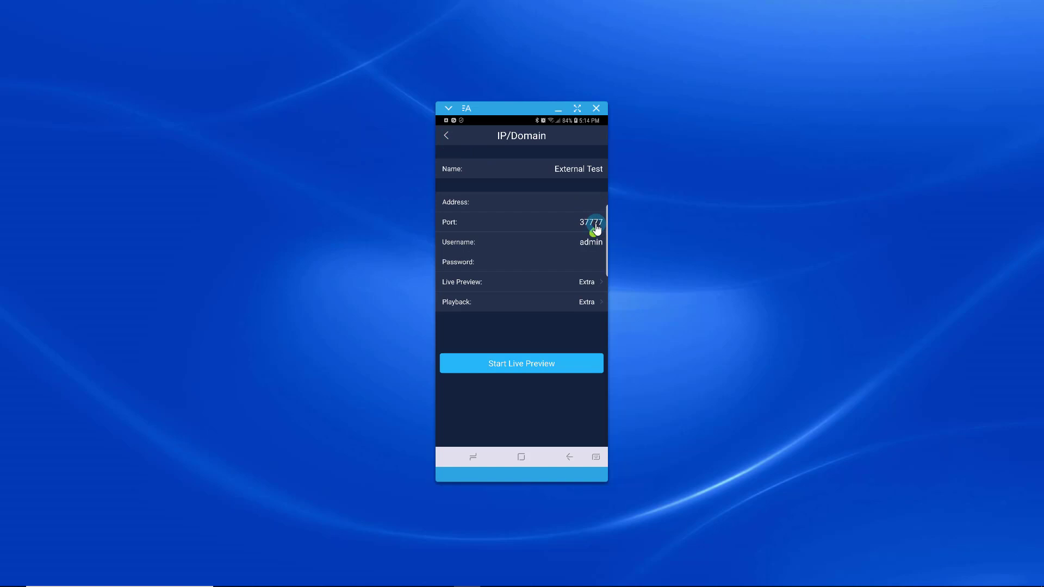
key(Backspace)
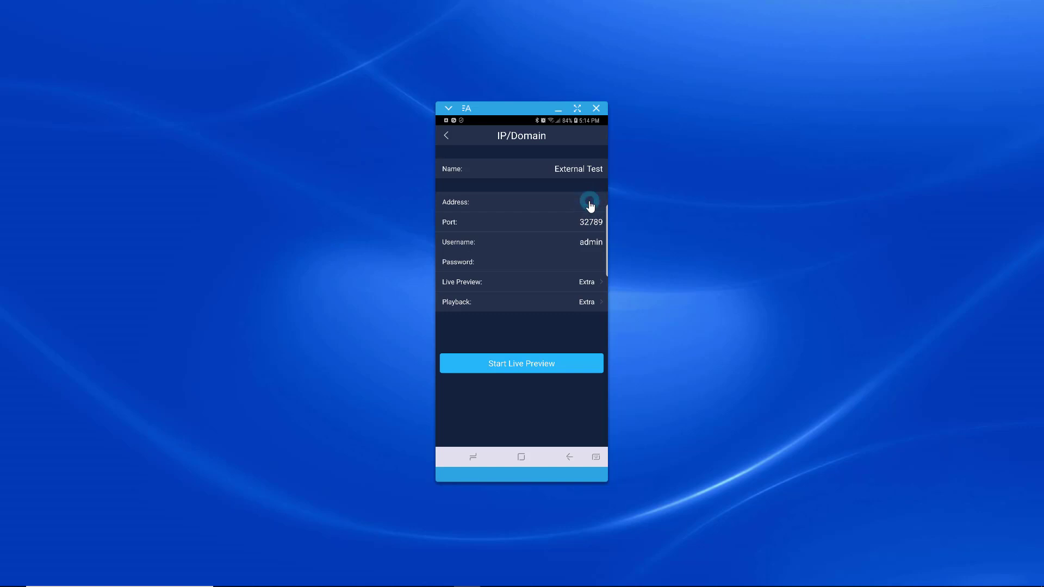
text(24.50.68.48)
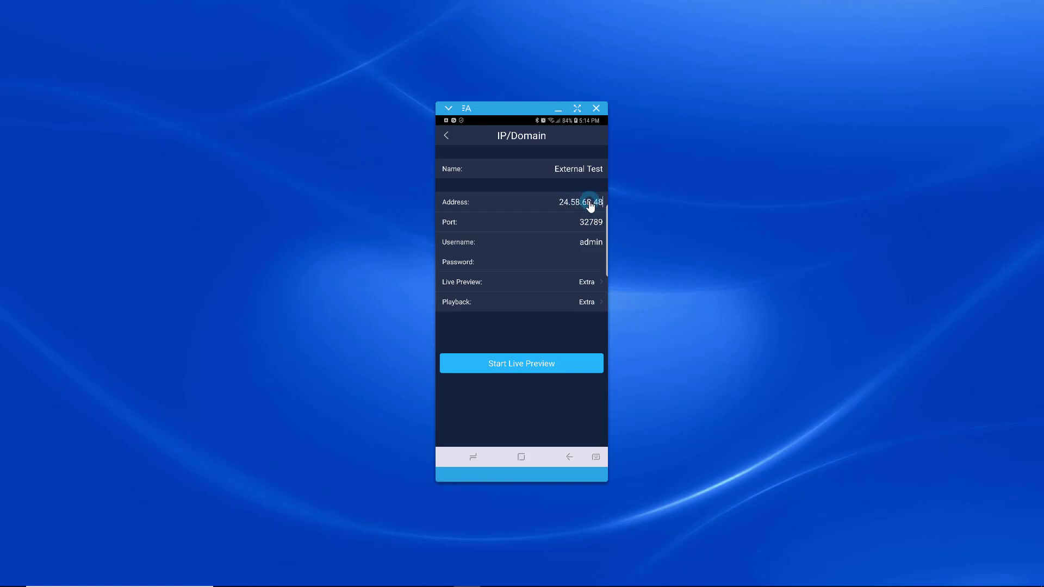
click(580, 202)
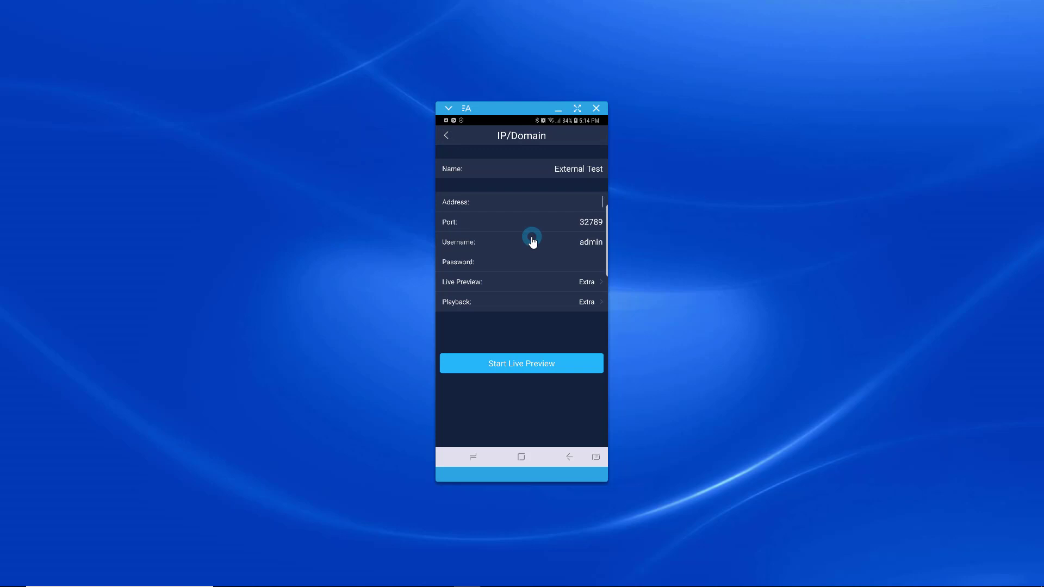
mouse_move(597, 204)
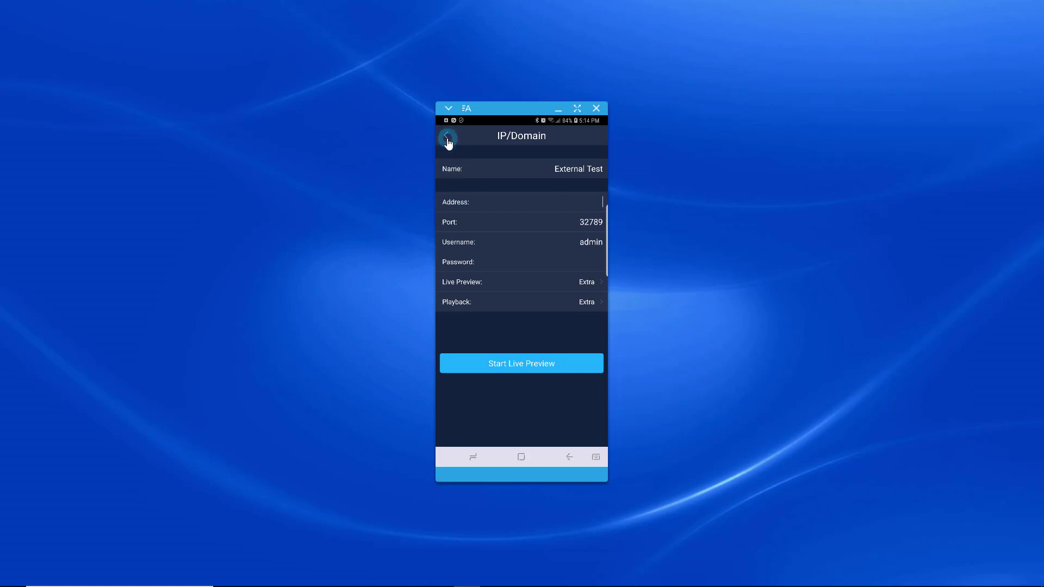
Step: Return to playback search and choose 31 January 2019 as the start date
click(446, 136)
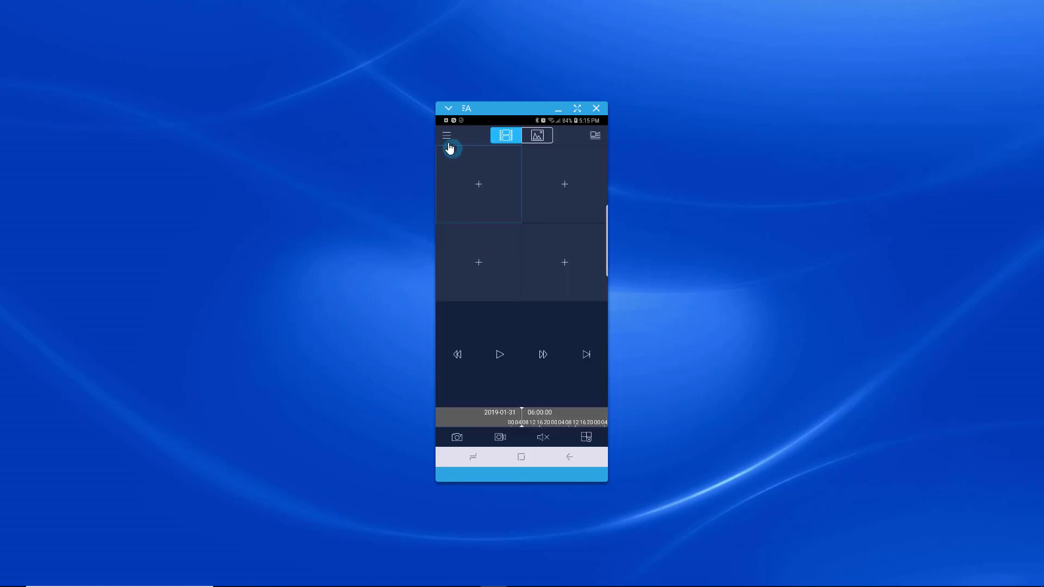
mouse_move(478, 157)
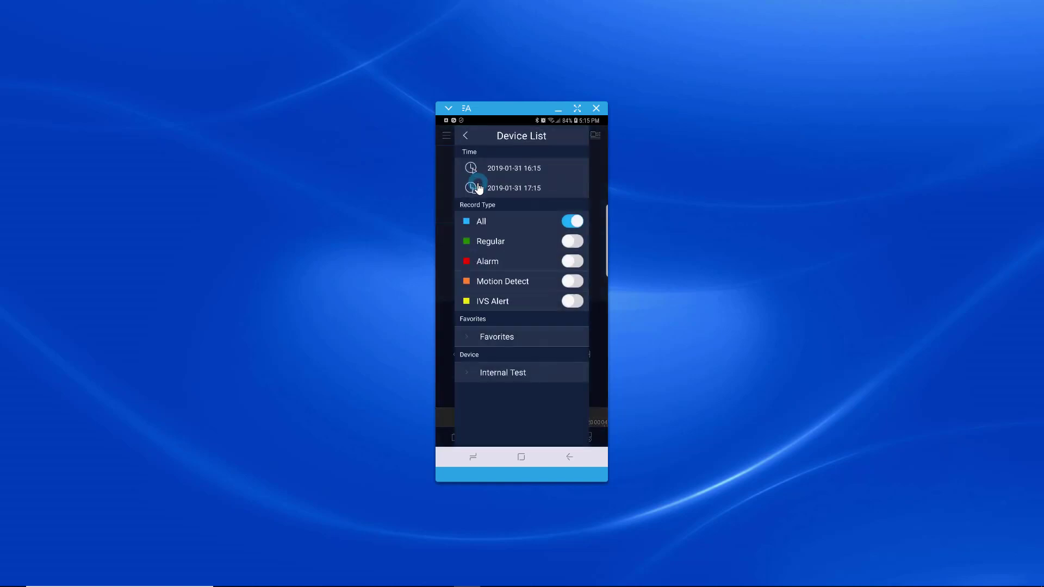
click(514, 167)
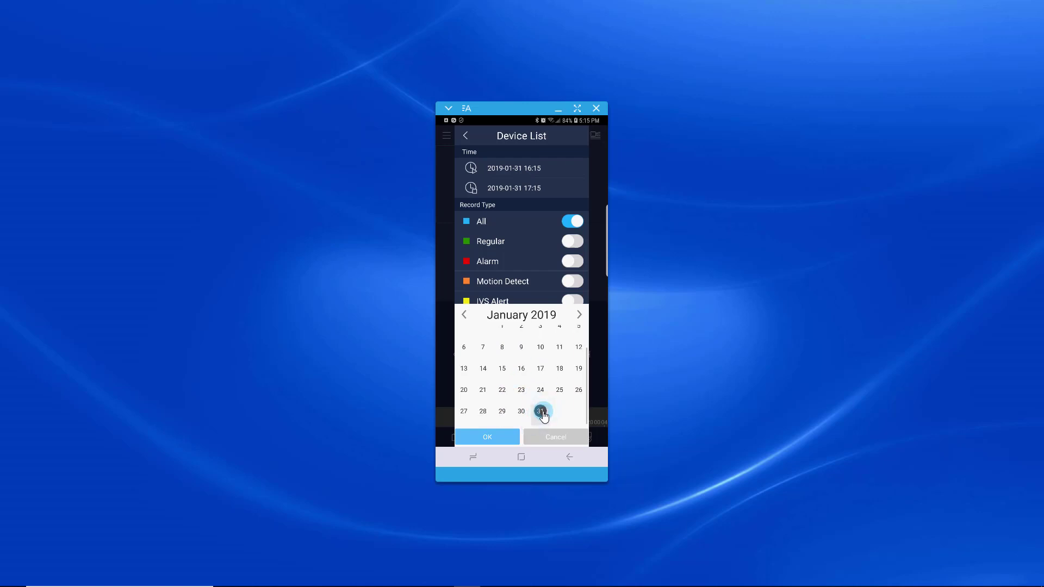
click(487, 437)
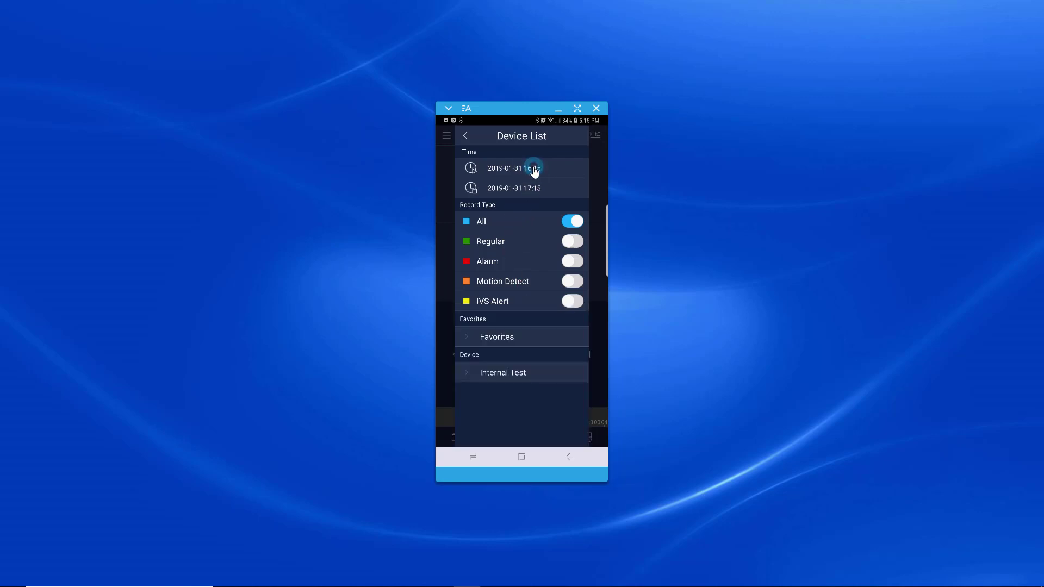
Step: Dial the start time to 16:00 in the time picker
click(513, 168)
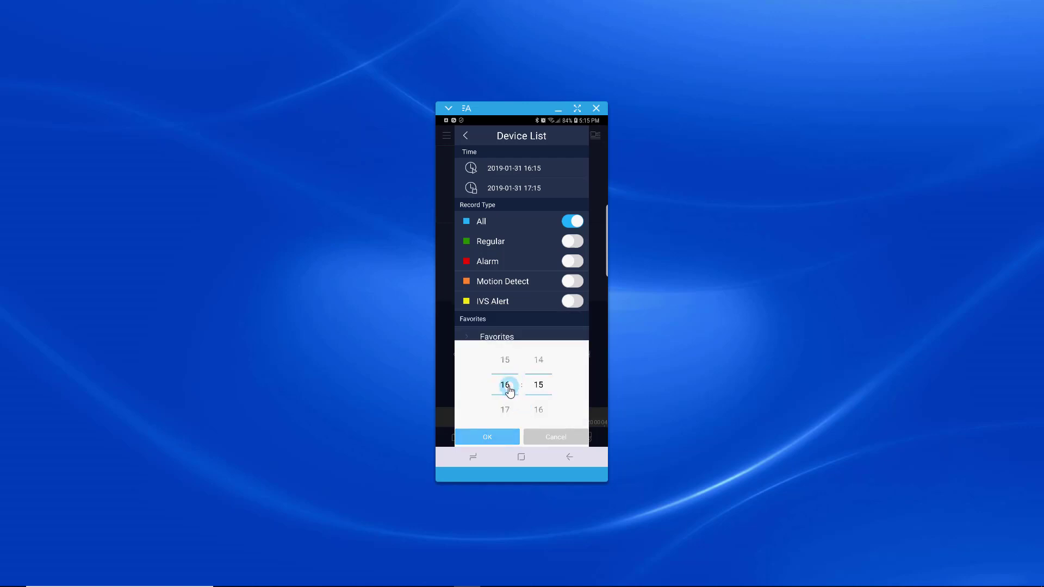
click(538, 385)
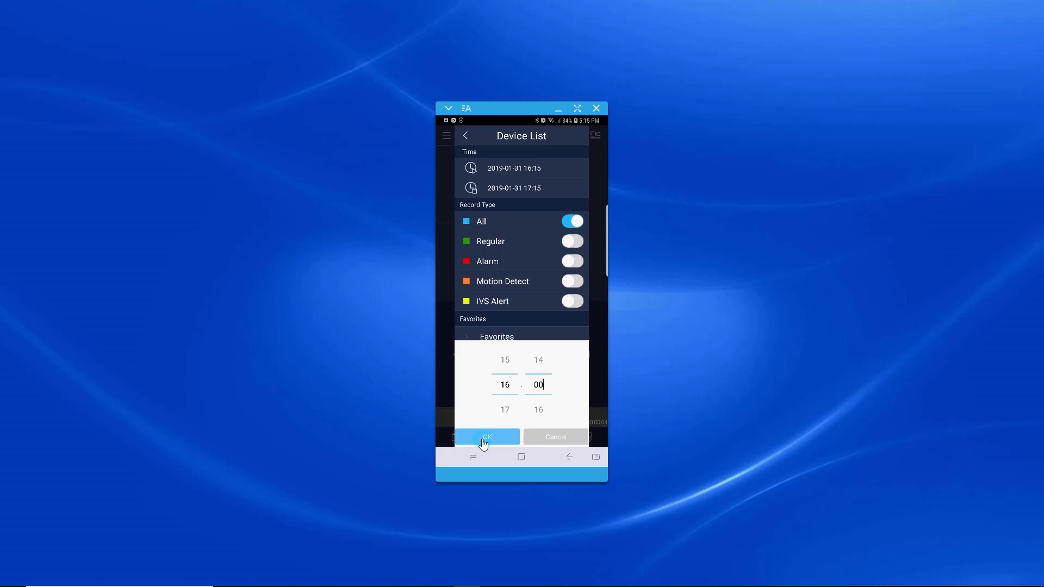
Step: Confirm 16:00 as the start time and change the end hour
click(486, 437)
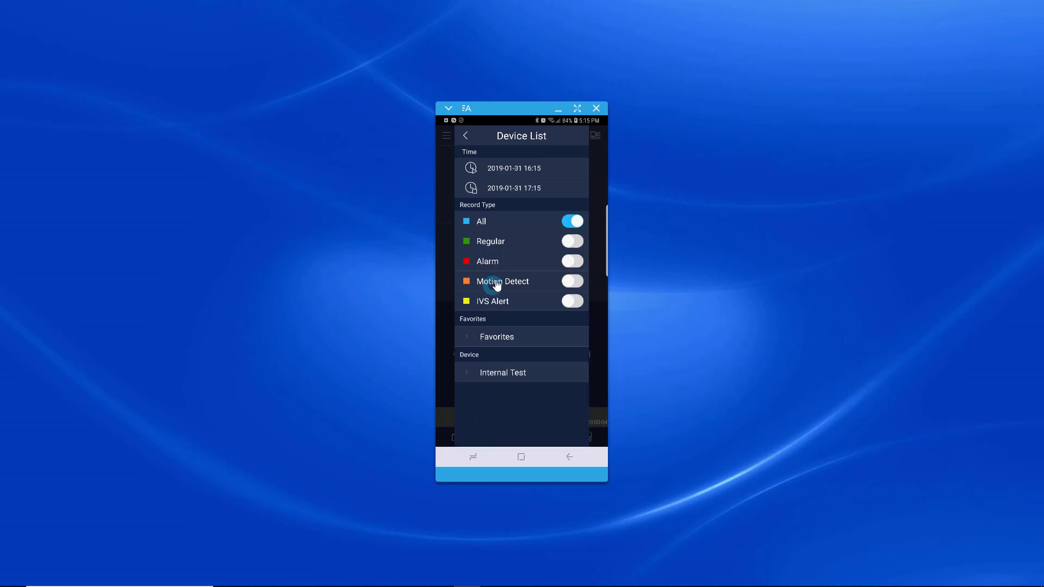
click(513, 168)
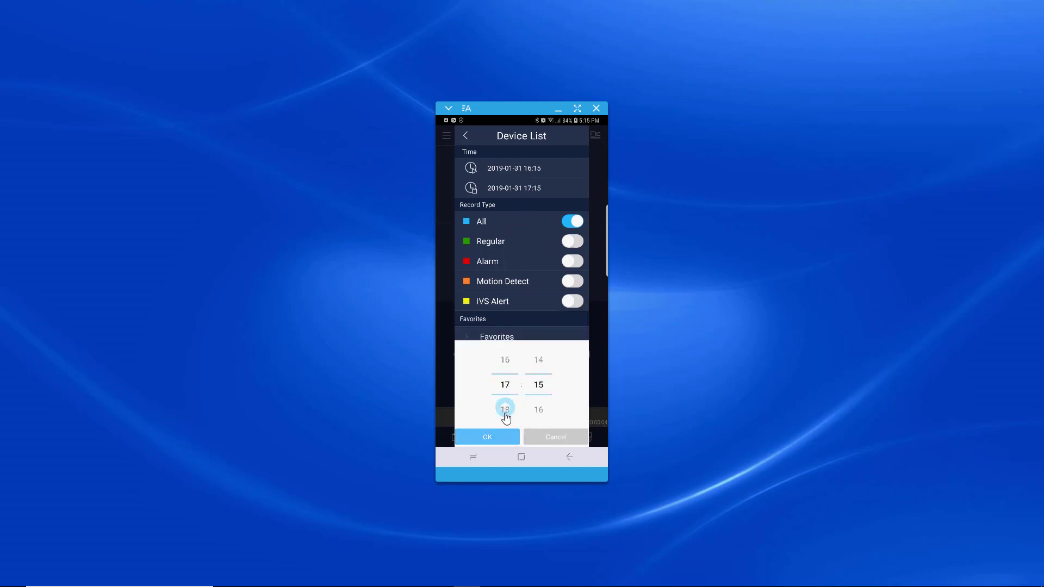
click(487, 437)
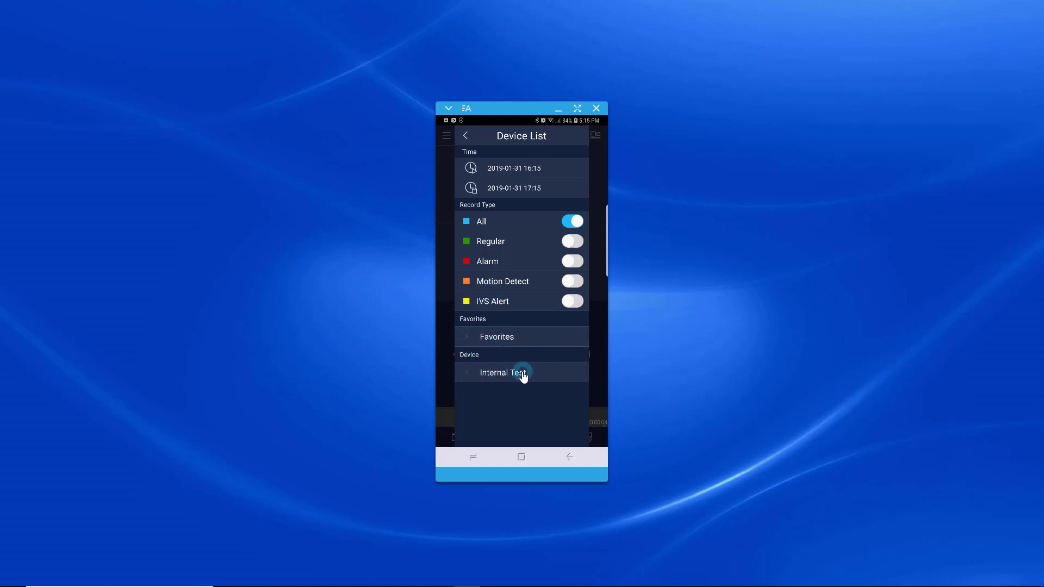
Step: Expand Favorites to list Cam 1, CAM 4 and CAM 5 from Internal Test
click(502, 372)
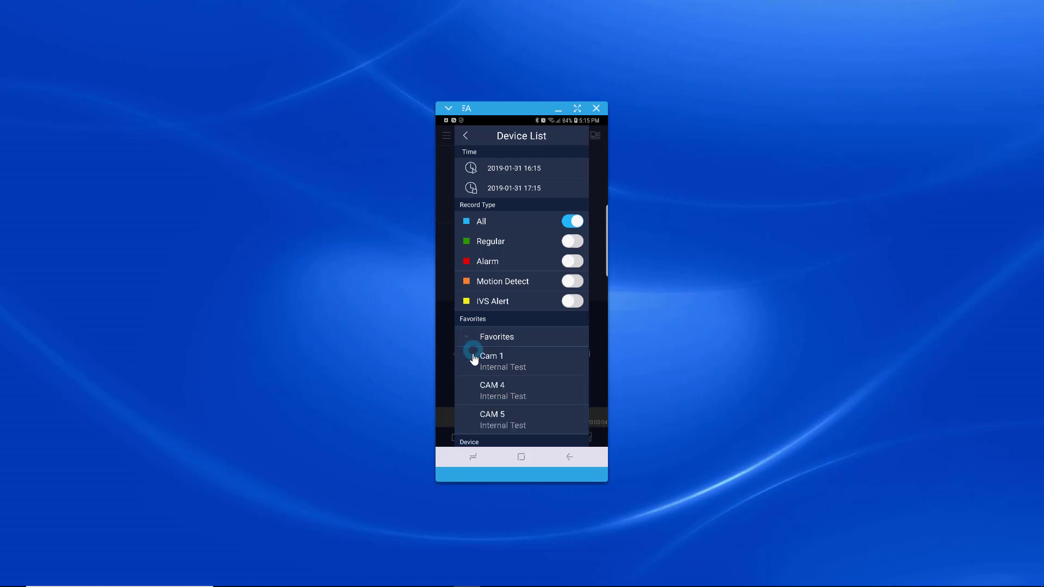